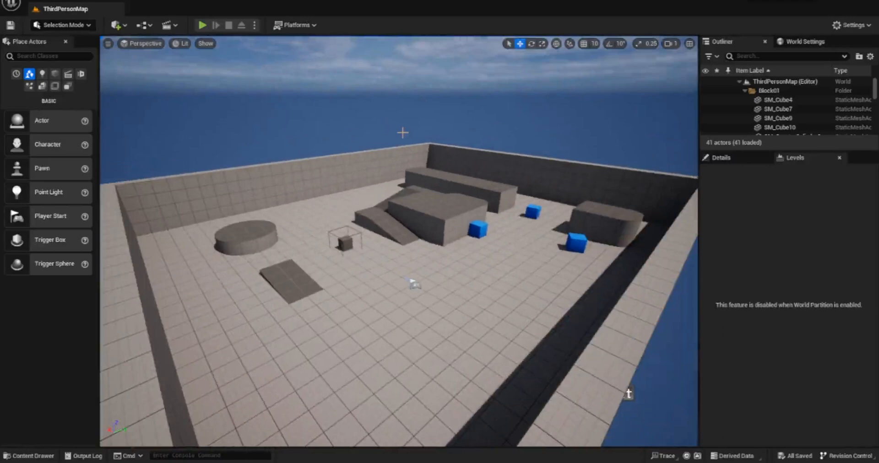
- Open BP_ThirdPersonCharacter from Content > ThirdPerson > Blueprints in the Content Drawer
click(29, 456)
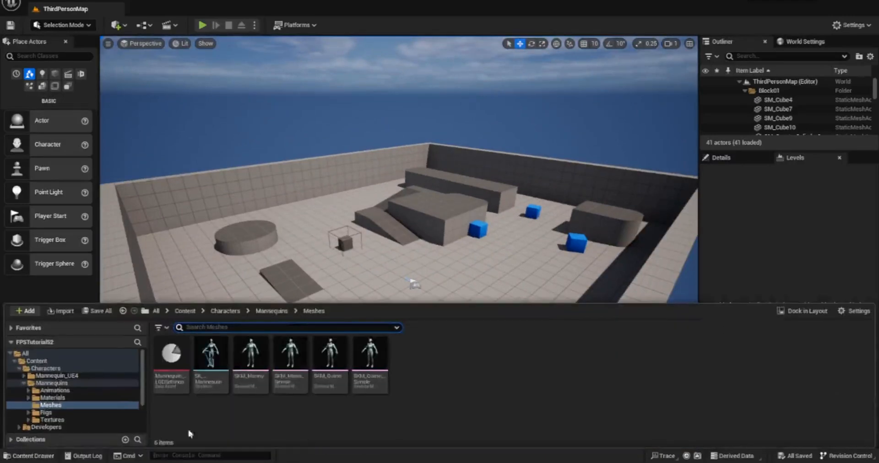
click(184, 311)
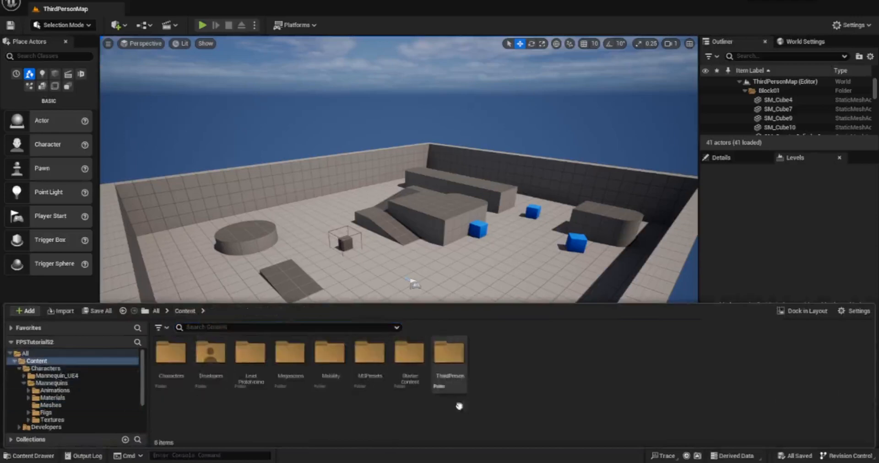
double_click(448, 354)
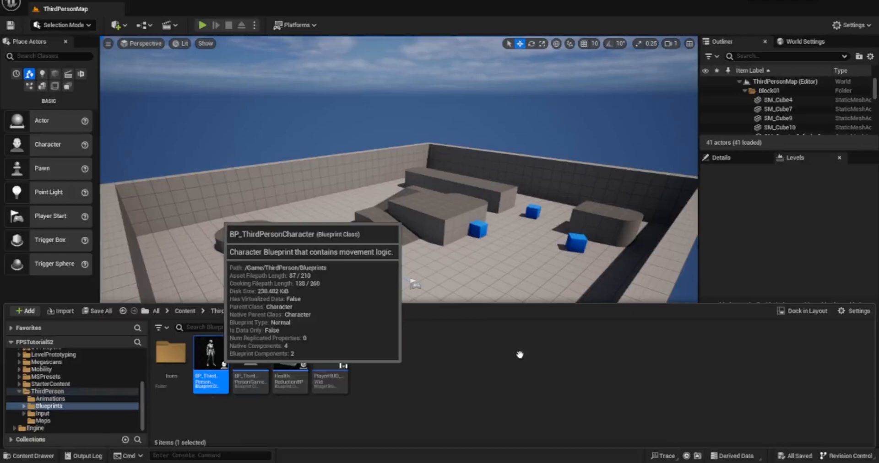
double_click(210, 360)
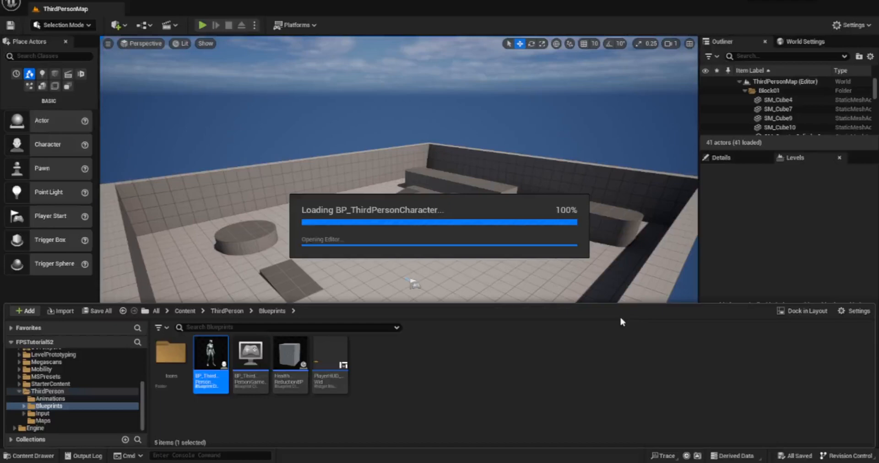
- Inspect the character blueprint's Class Defaults, then return to the ThirdPersonMap level tab
double_click(211, 353)
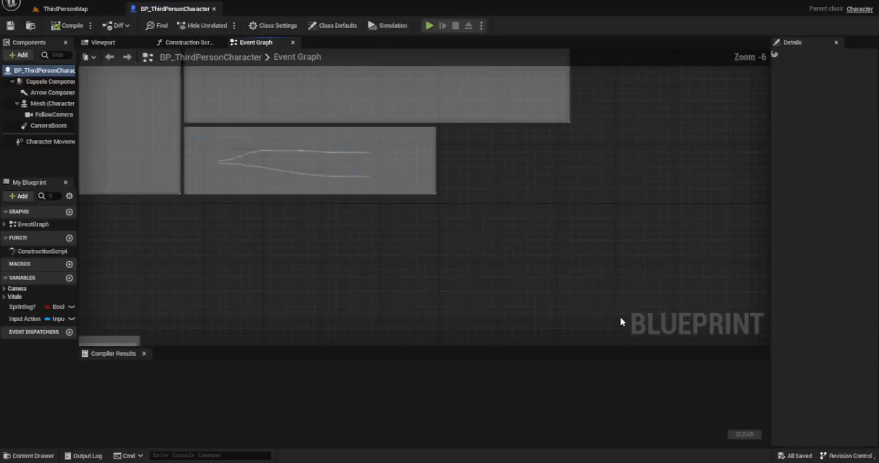
click(332, 25)
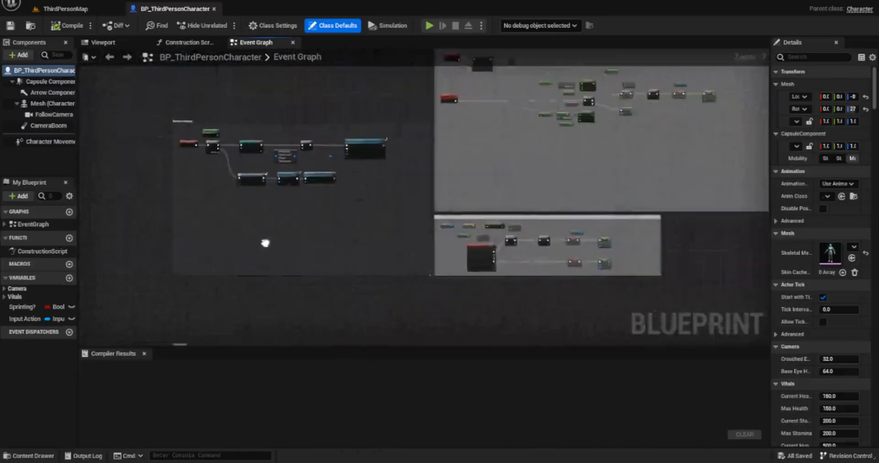
click(64, 9)
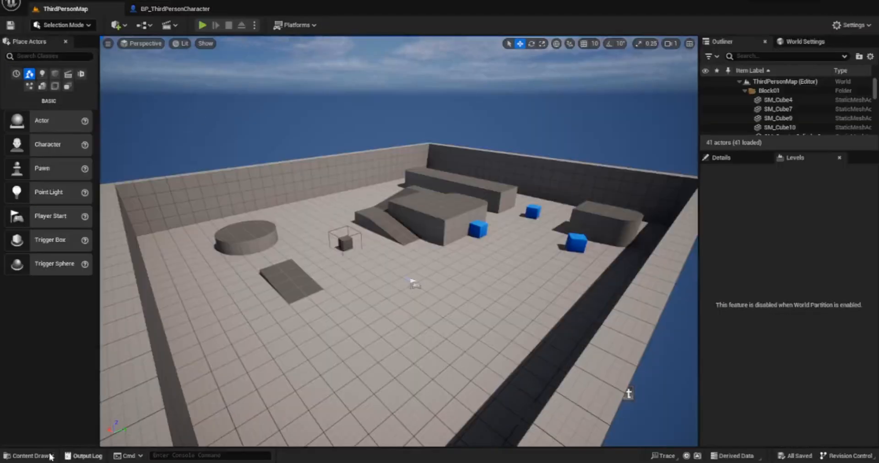
click(28, 456)
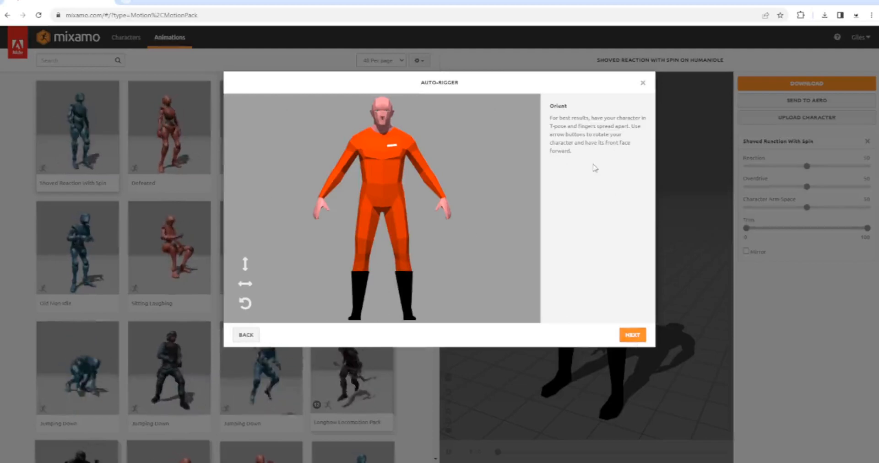
- Accept the orientation, place chin, wrist, elbow, knee and groin markers, and start auto-rigging
click(632, 335)
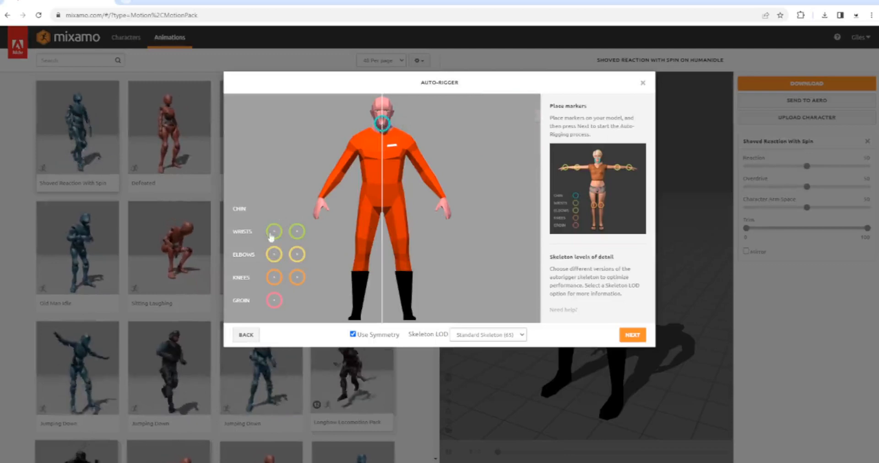
drag(275, 231, 325, 189)
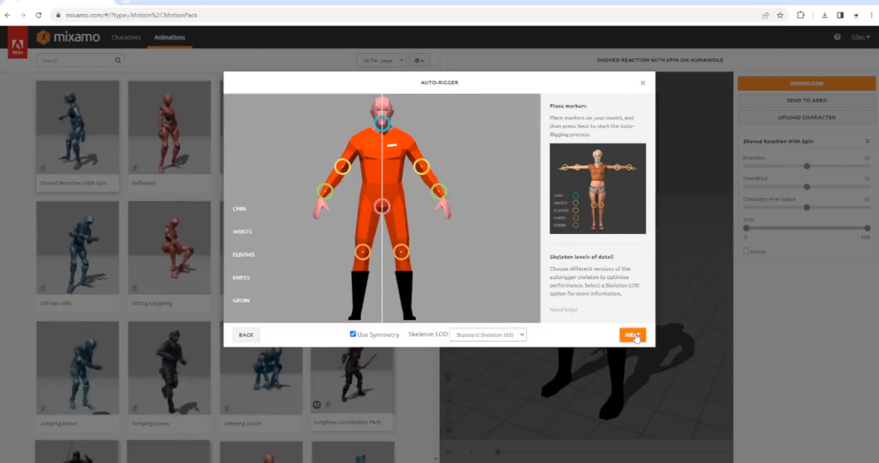
click(632, 335)
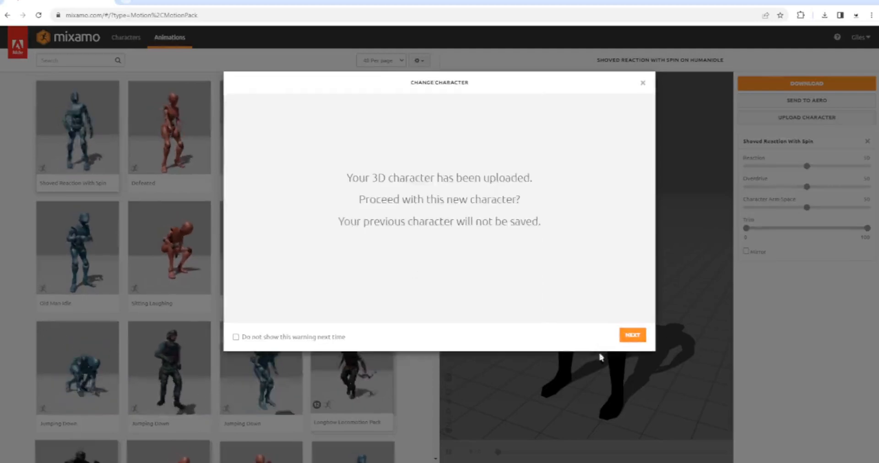
- Proceed with the newly rigged orange character as the active Mixamo model
click(633, 335)
text(Crouch)
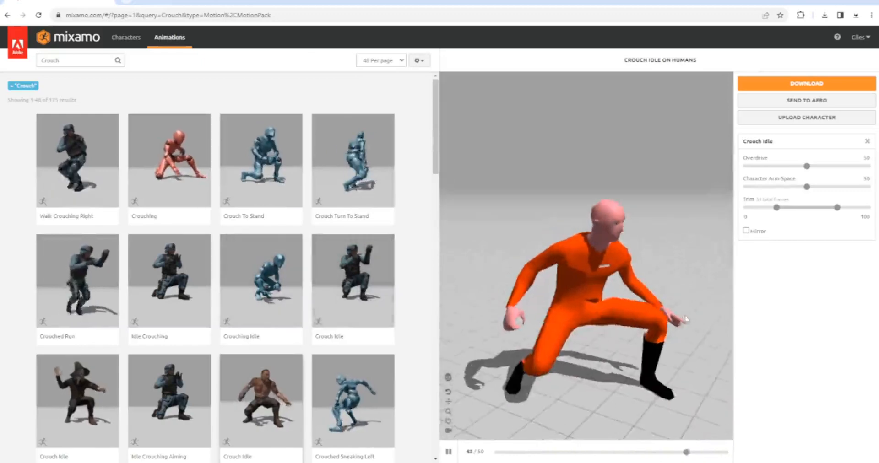
- Download Crouch Idle, then find and download the in-place Crouched Walking animation
click(806, 83)
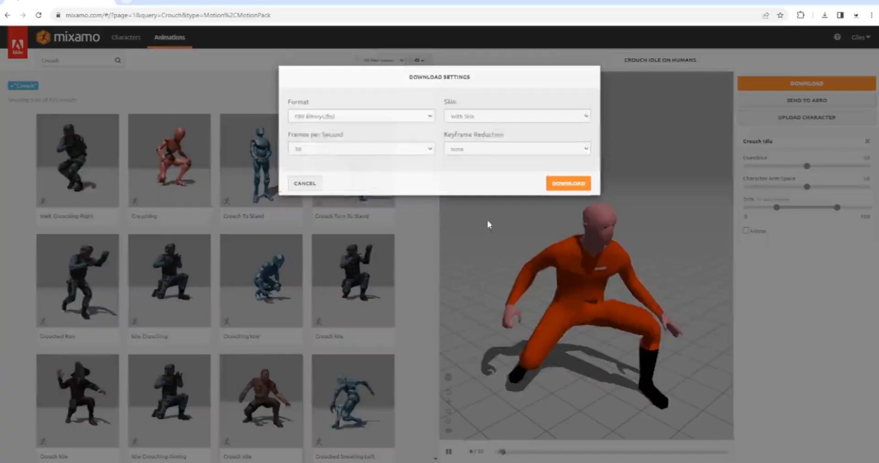
click(567, 183)
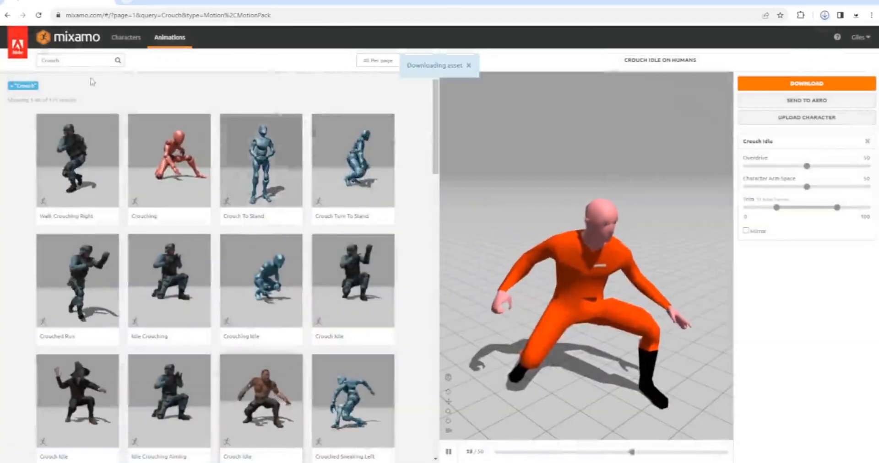
click(824, 15)
text( Walk)
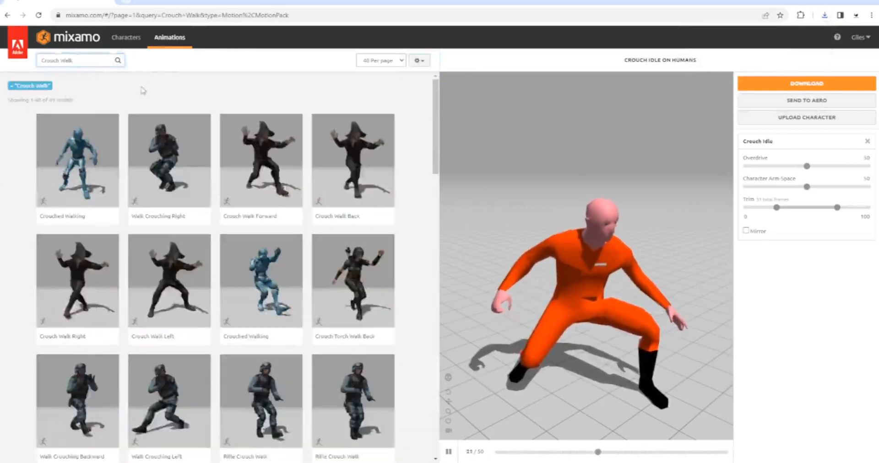
click(78, 160)
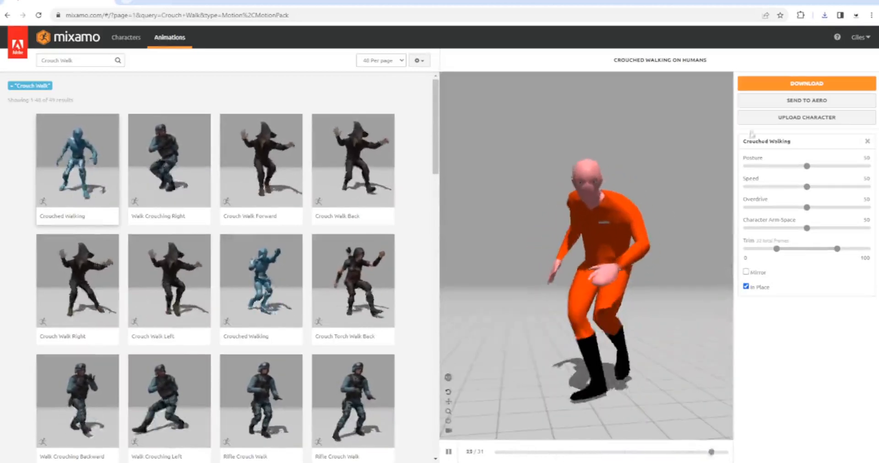
click(807, 83)
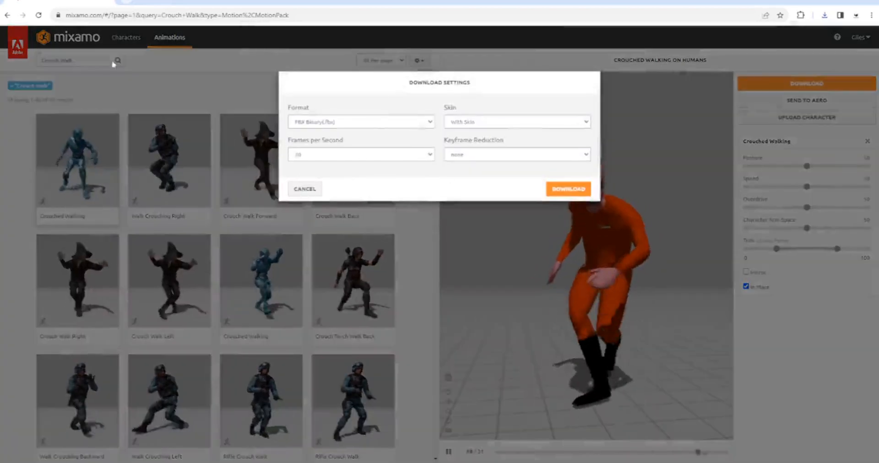
click(567, 189)
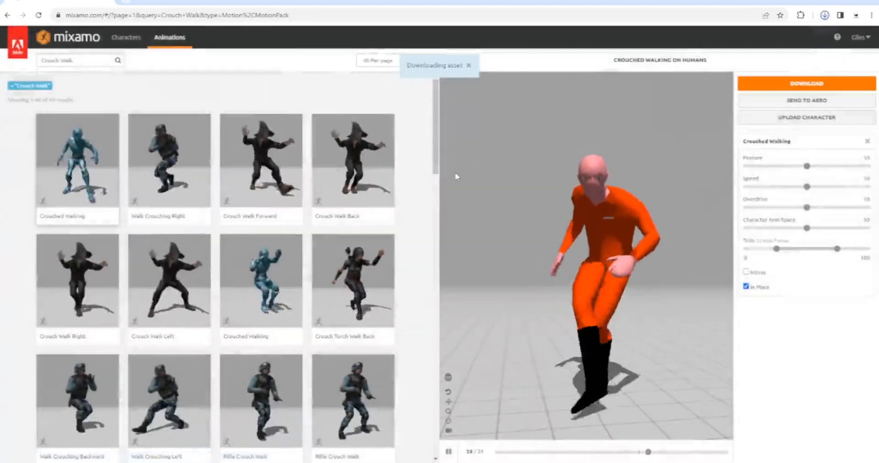
click(824, 16)
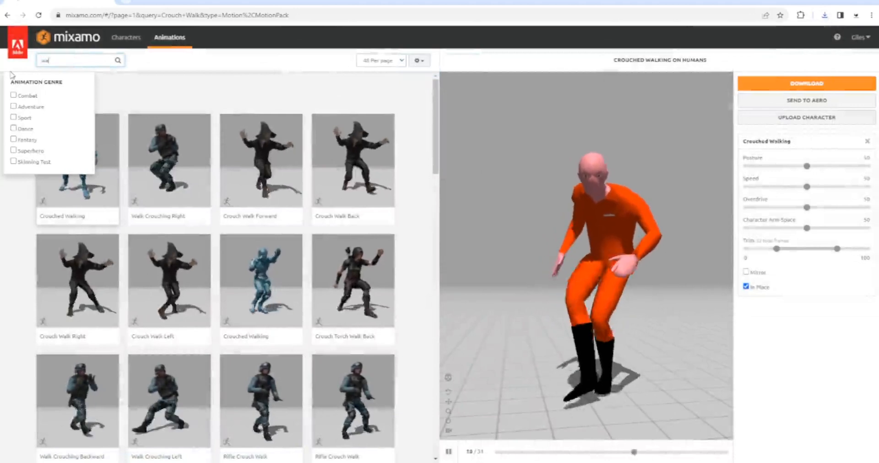
- Search 'walk', select Walking, set it In Place, and download it
text(walk)
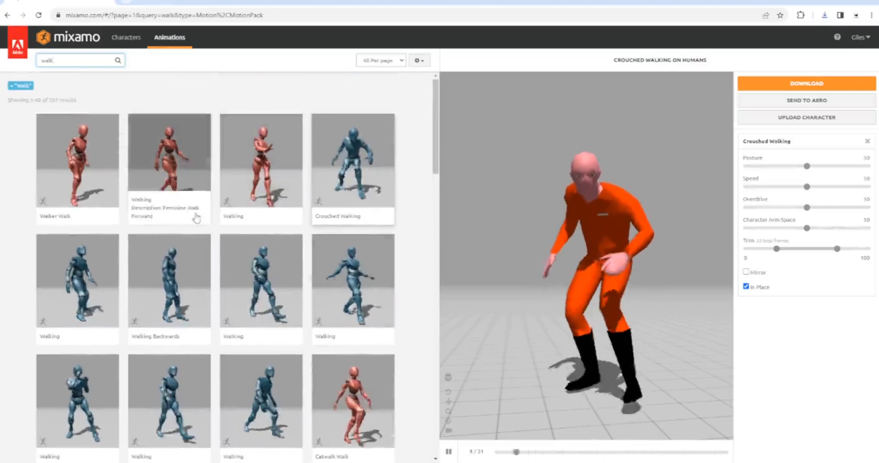
scroll(down, 3)
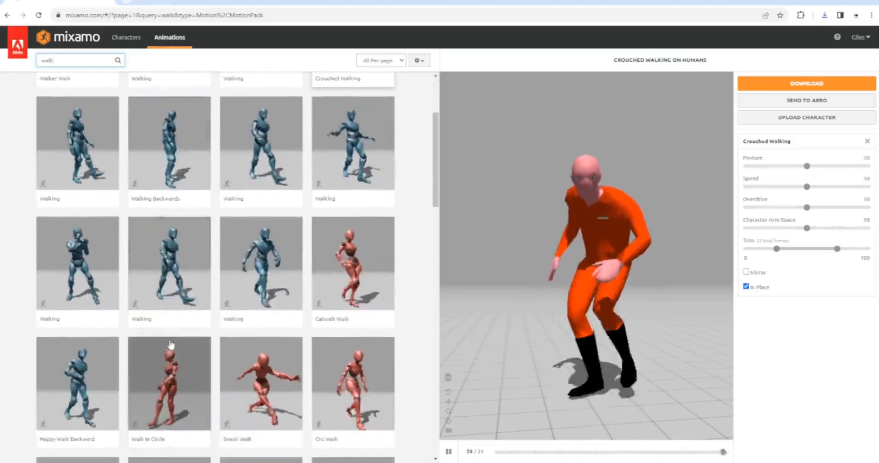
click(169, 264)
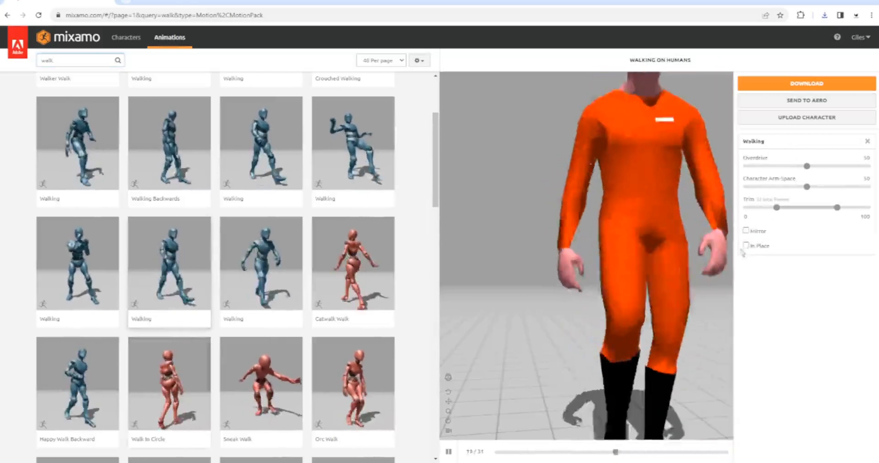
click(747, 245)
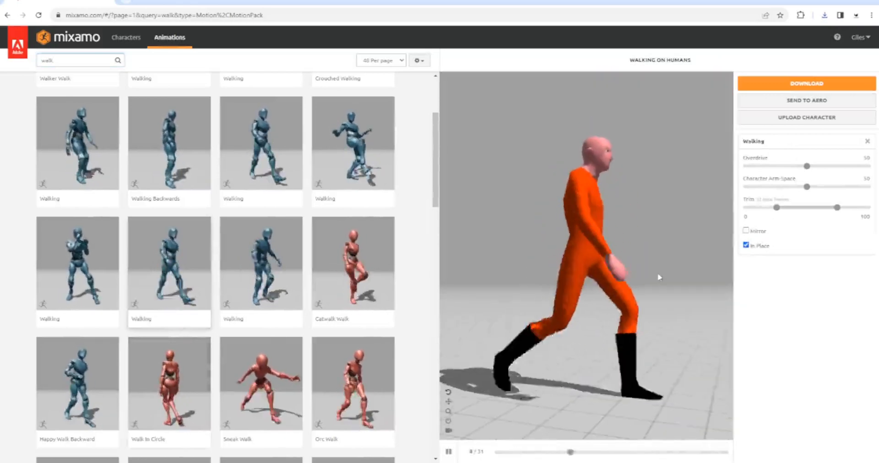
click(806, 83)
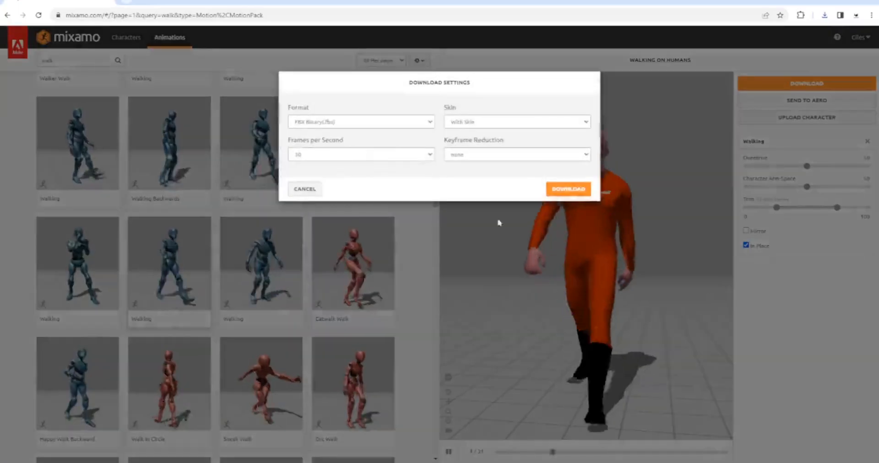
click(568, 189)
text(Skel)
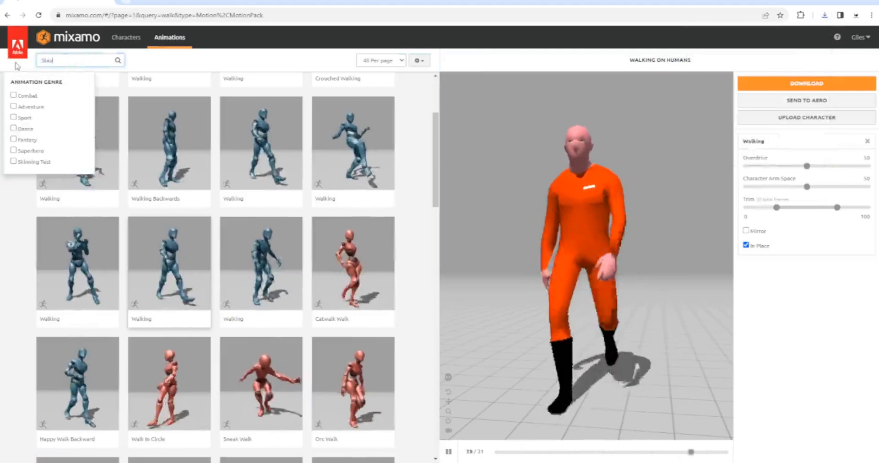
- Search 'Stand Idle', choose Standard Idle over Standing Idle, and download it
text(Stand Idle)
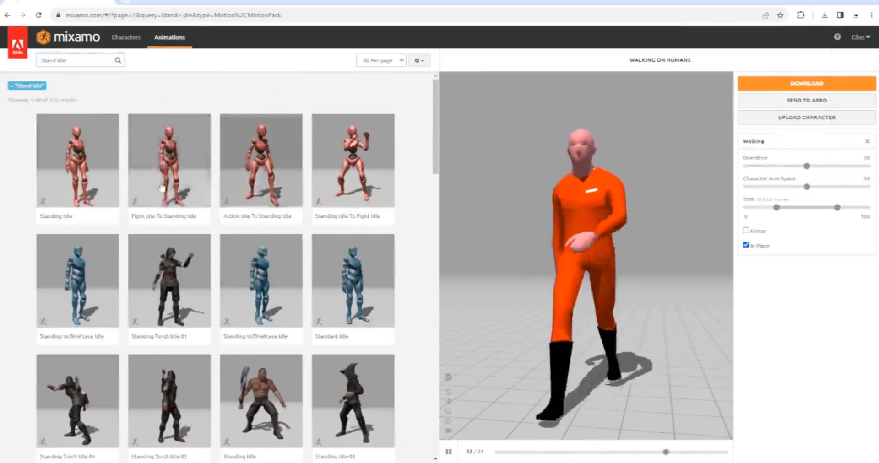
click(77, 160)
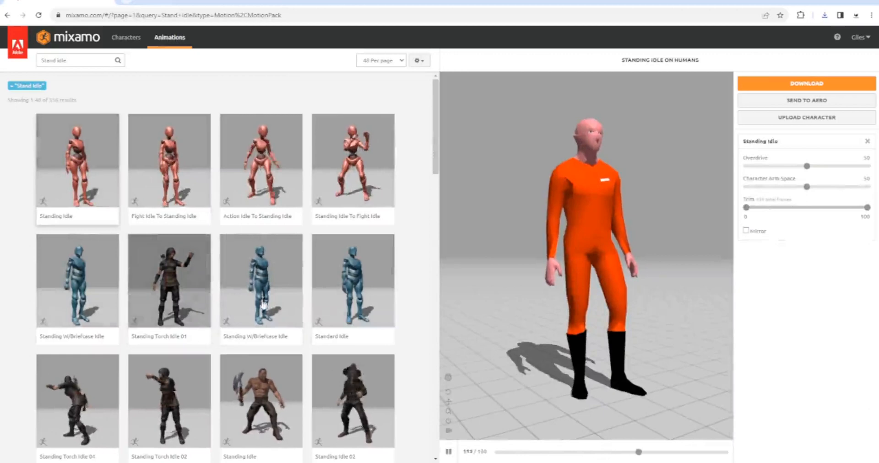
click(353, 281)
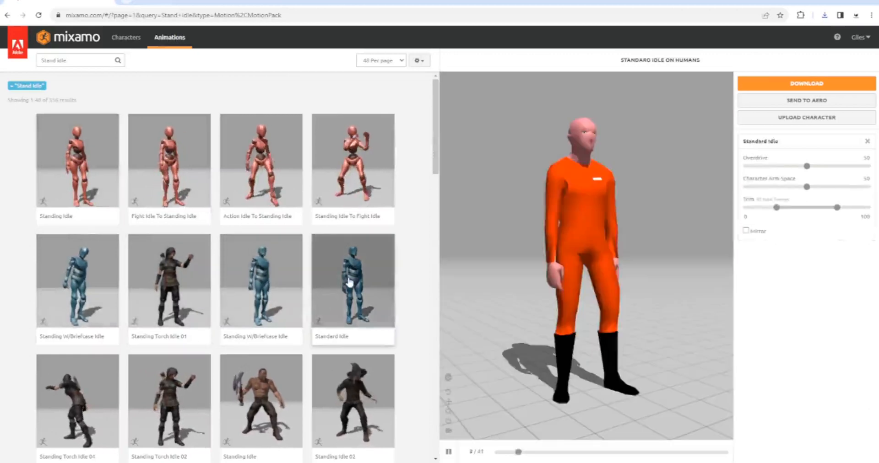
click(806, 84)
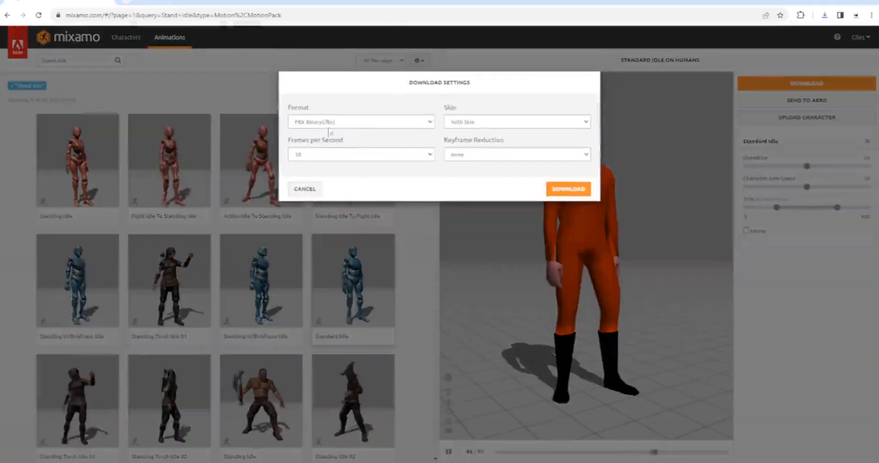
click(568, 189)
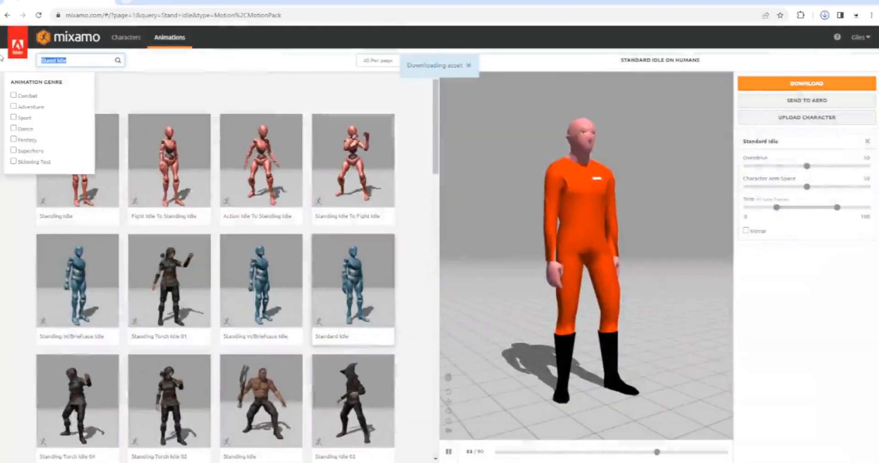
click(824, 15)
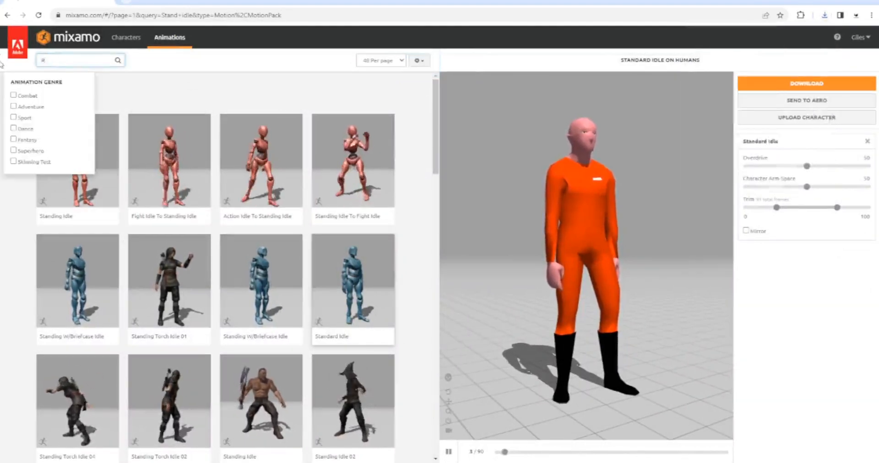
- Search 'Run Idle', set Running in place, and download it as FBX with skin
text(Run Idle)
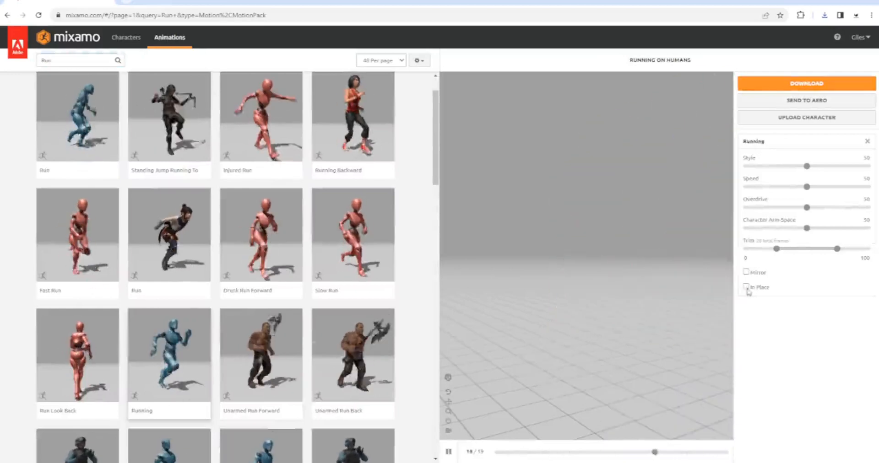
click(747, 287)
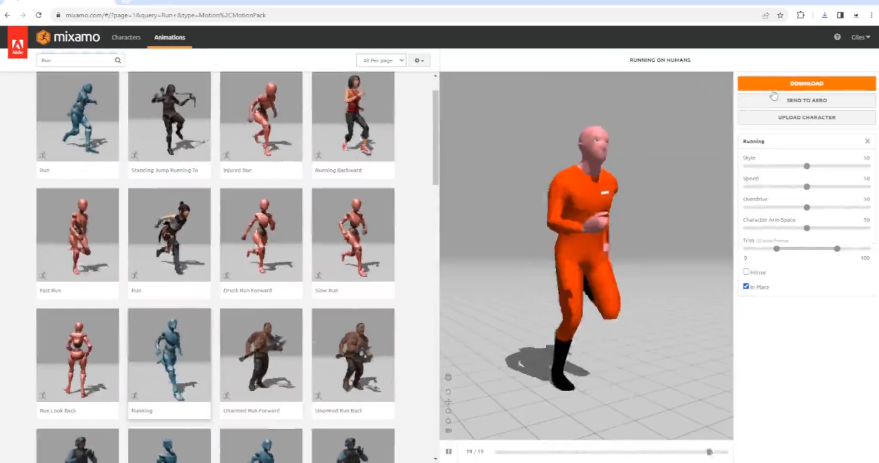
click(806, 82)
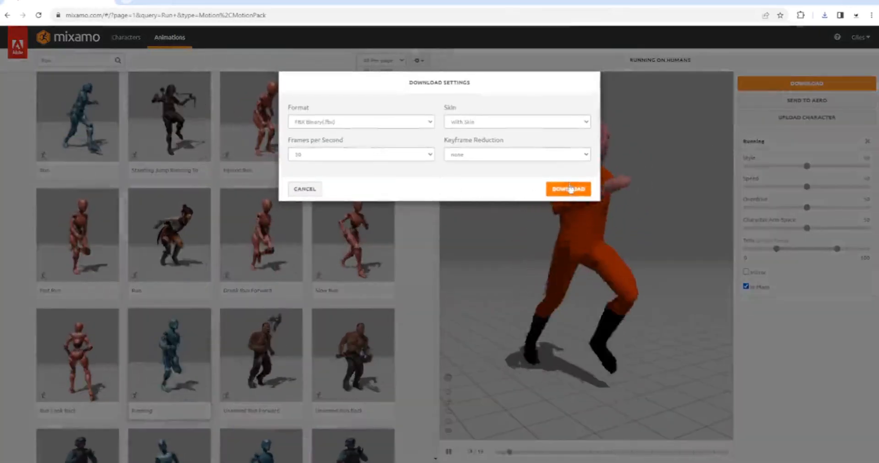
click(567, 189)
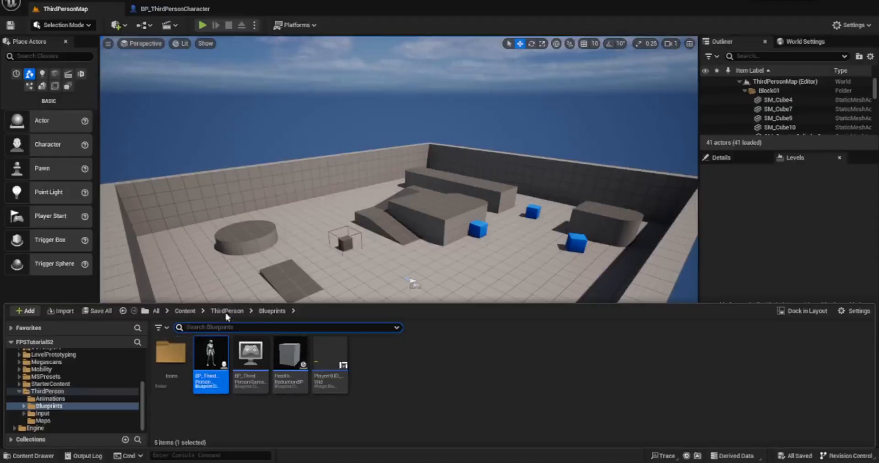
- Import the crouch idle FBX into ThirdPerson > Animations, keeping Skeletal Mesh selected
click(227, 311)
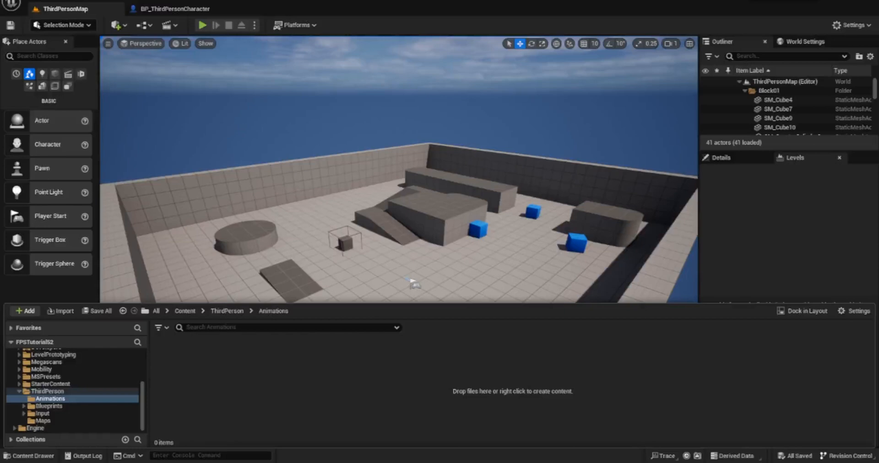
mouse_move(366, 366)
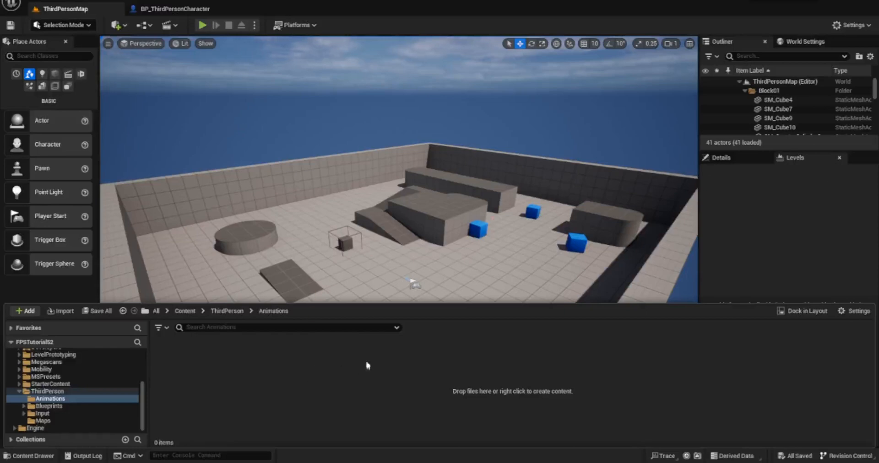
mouse_move(504, 326)
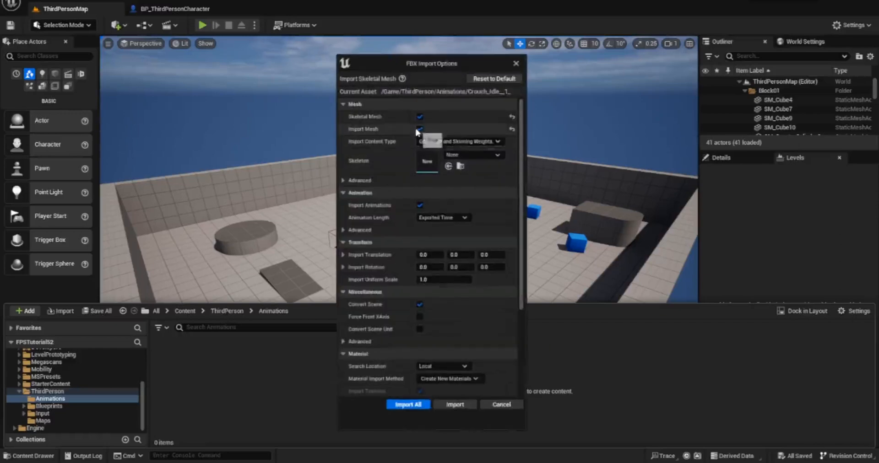
click(420, 129)
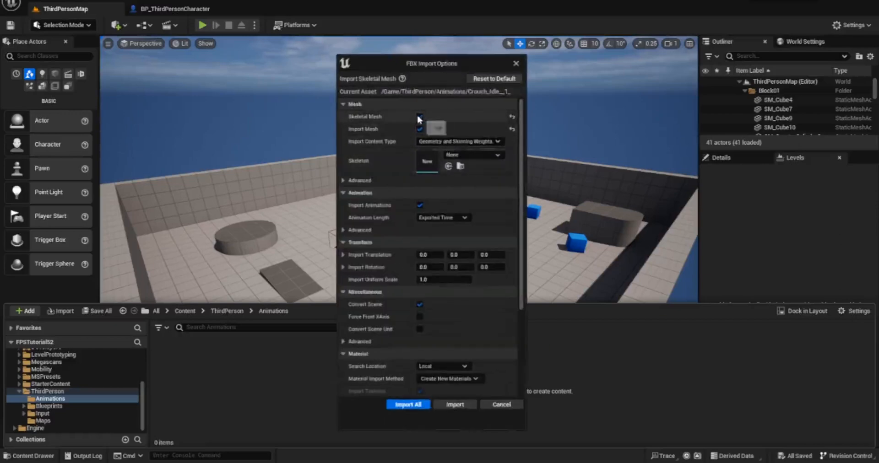
click(419, 116)
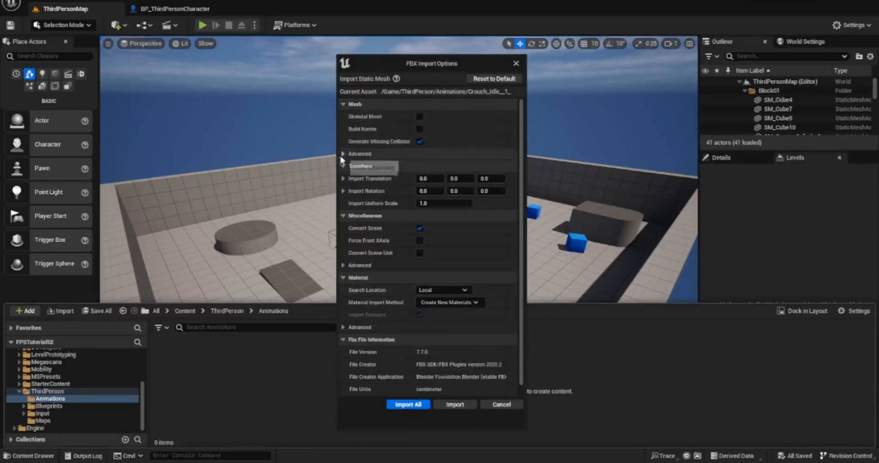
click(420, 117)
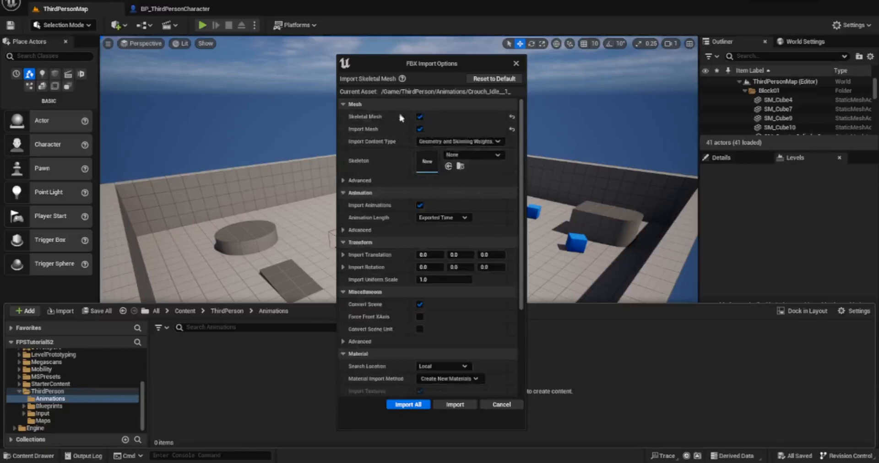
mouse_move(494, 165)
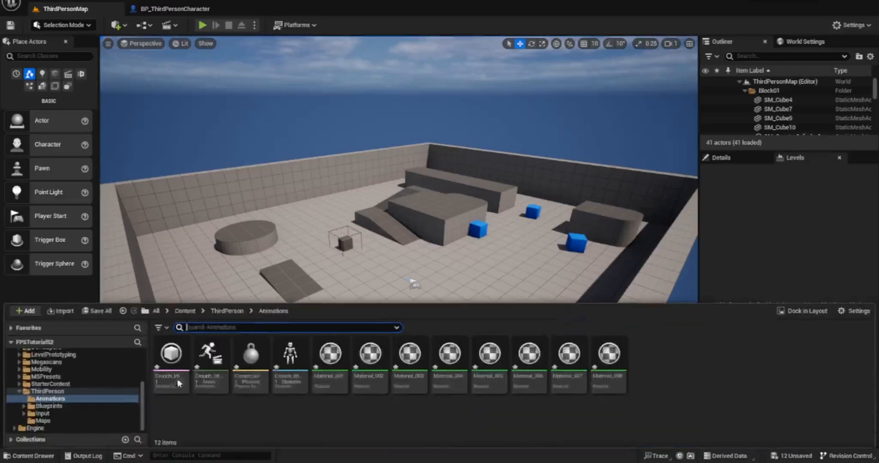
- Rename the imported skeleton asset to 'smd_Skeleton' and close the Content Drawer
right_click(290, 355)
text(tMichael_)
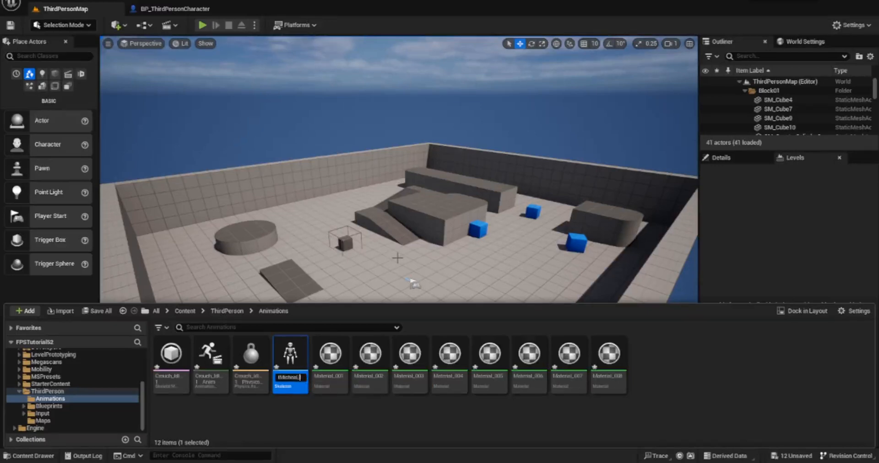
text(smd_Skeleton)
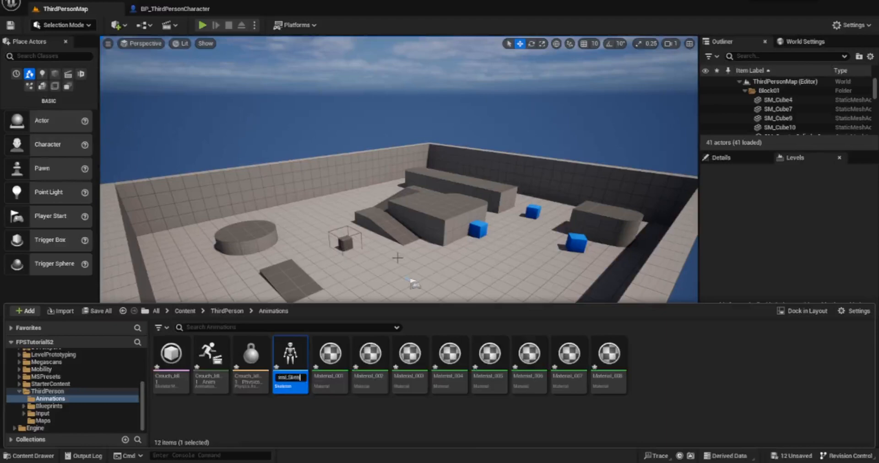
click(607, 354)
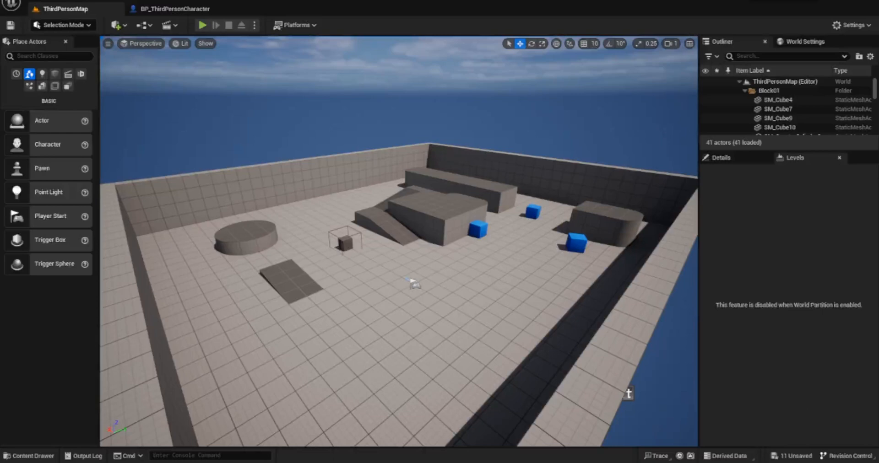
- Import the Crouched Walking FBX onto the existing skeleton and recheck the Animations folder
click(29, 455)
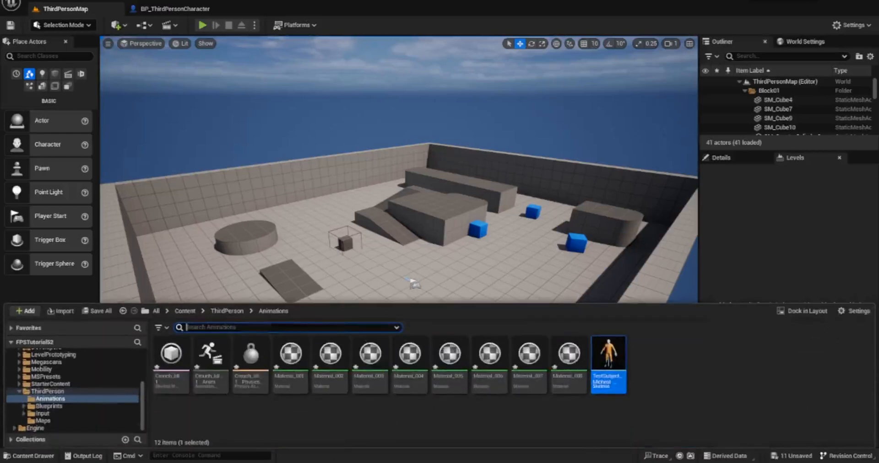
mouse_move(664, 367)
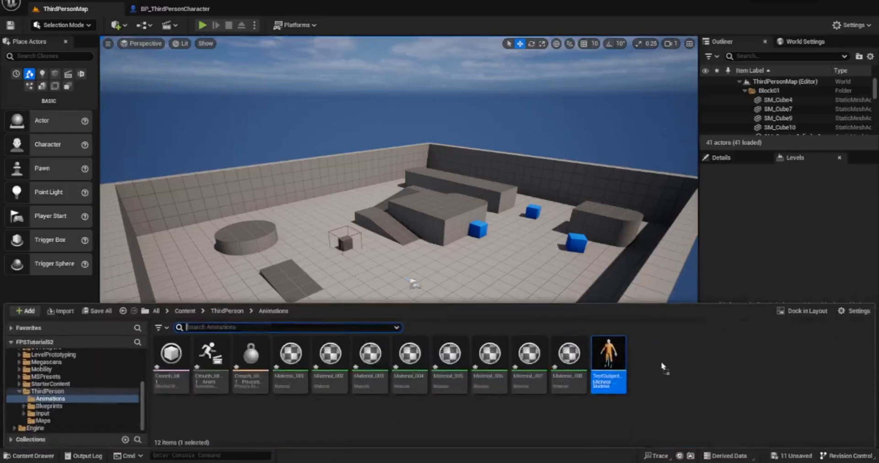
click(60, 310)
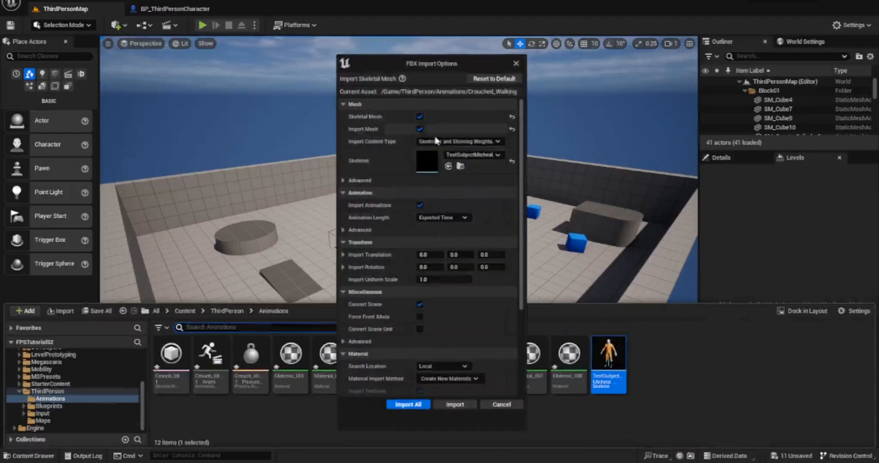
mouse_move(426, 163)
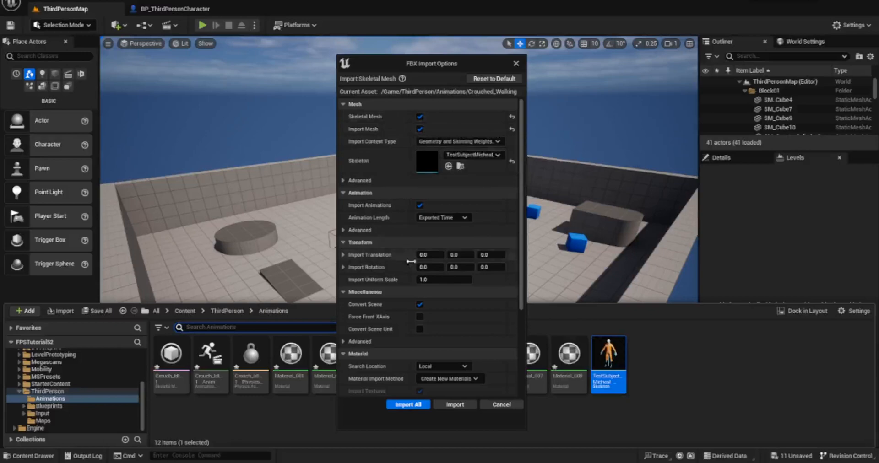
click(408, 404)
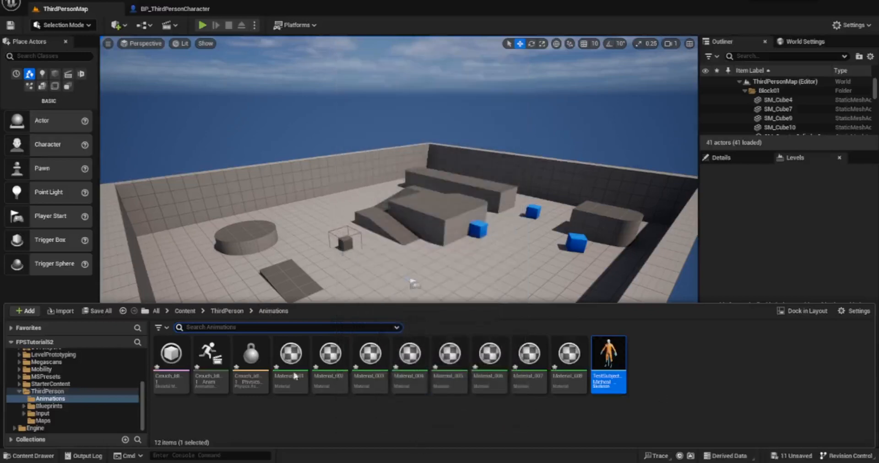
mouse_move(444, 443)
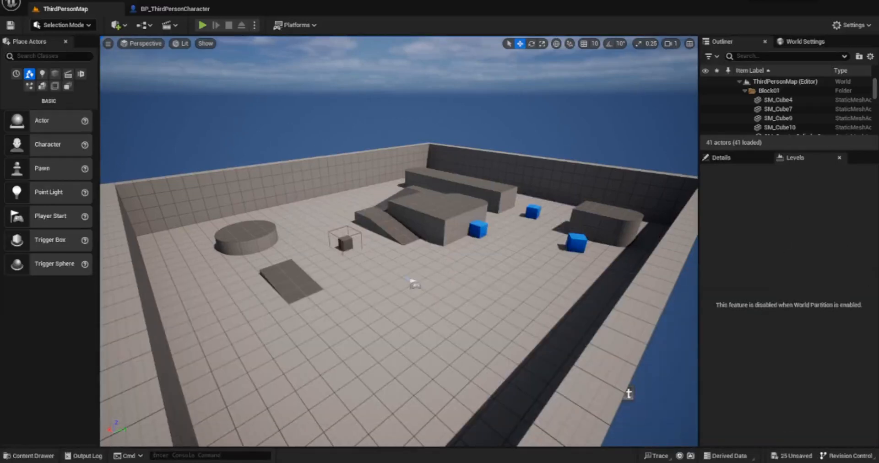
click(29, 455)
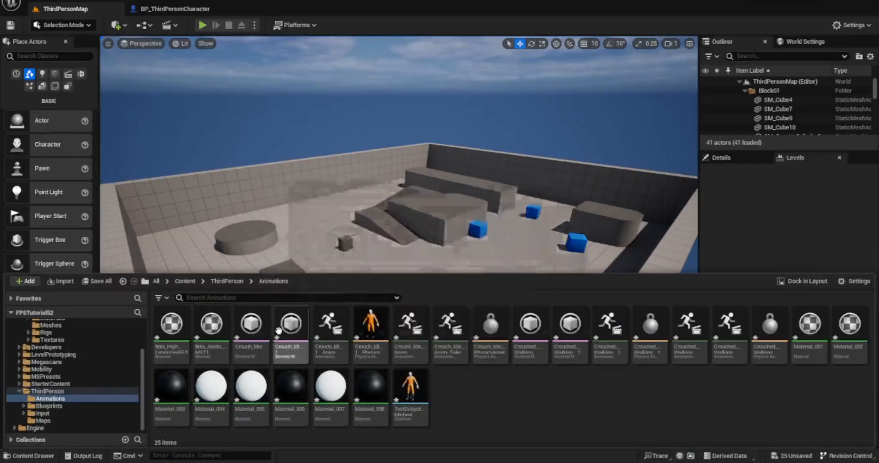
click(250, 324)
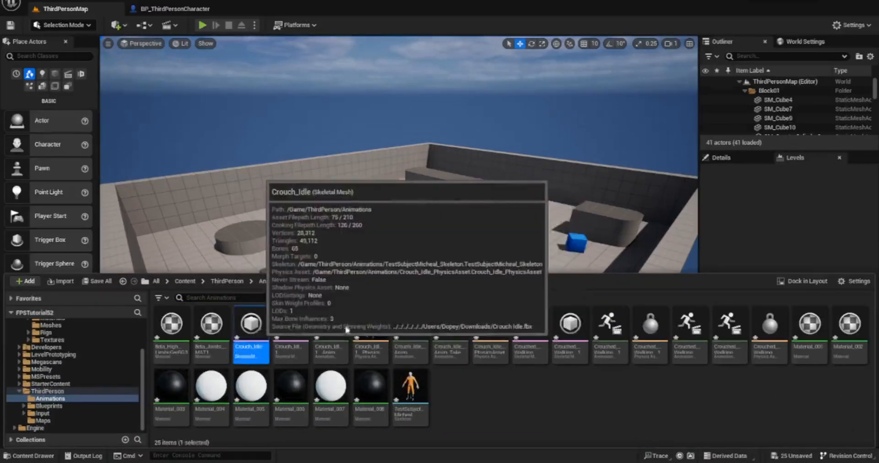
double_click(250, 325)
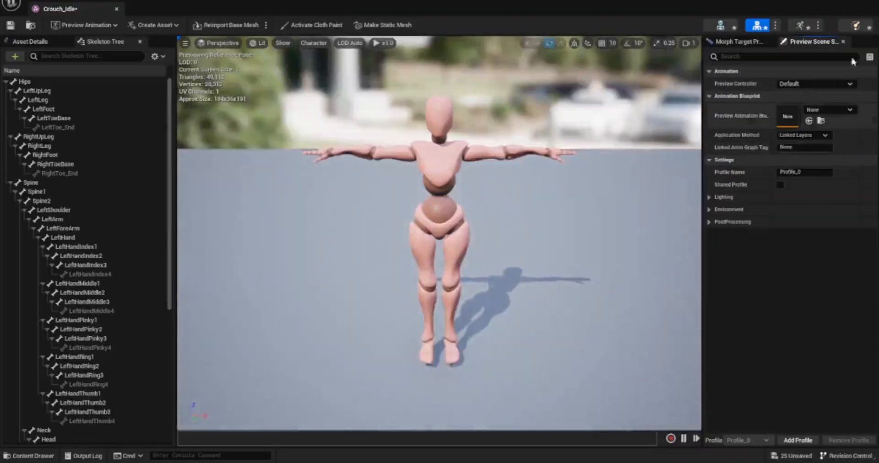
click(65, 9)
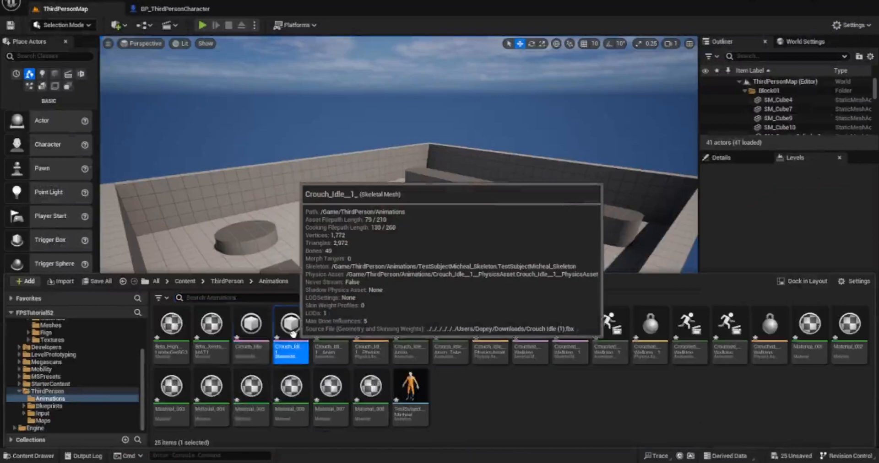
double_click(290, 324)
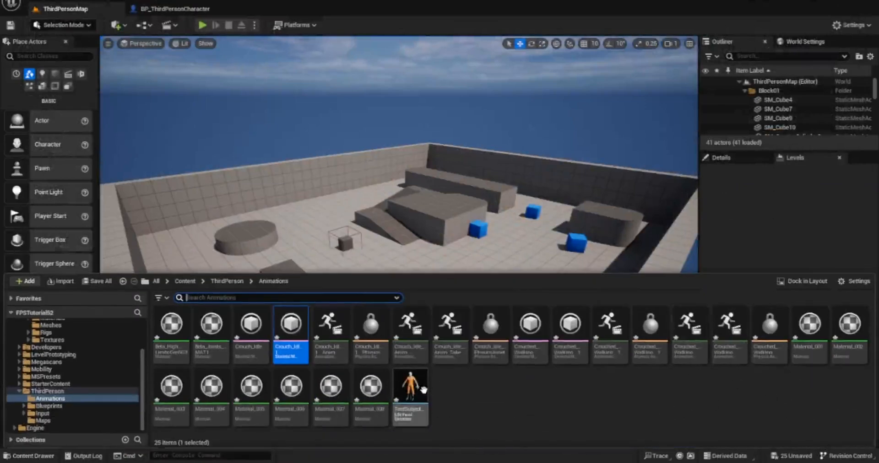
mouse_move(464, 412)
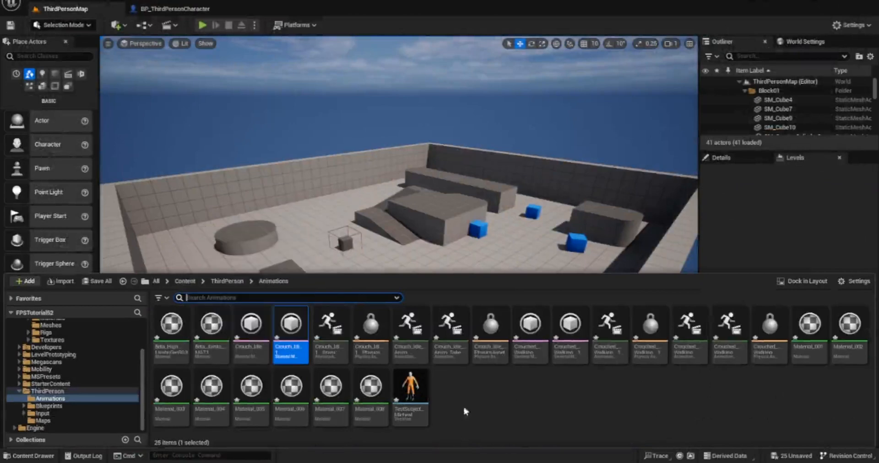
mouse_move(409, 327)
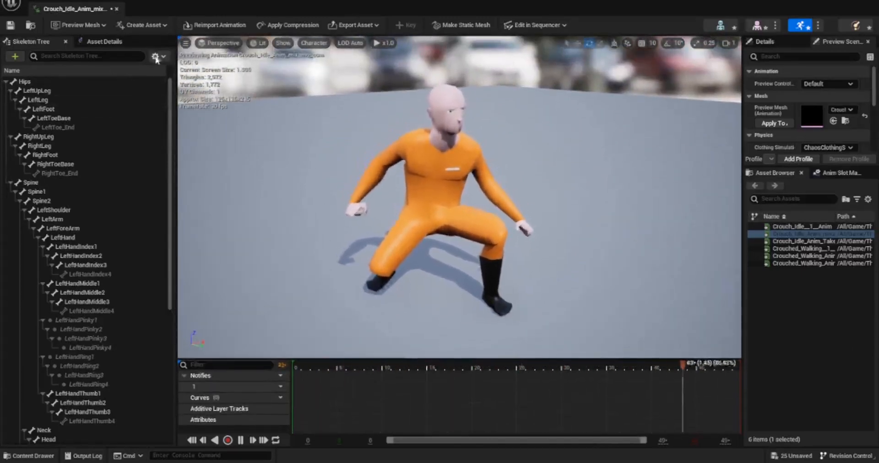
- Show retargeting options and set Hips, leg, spine, arm and hand bones to Skeleton translation
click(157, 55)
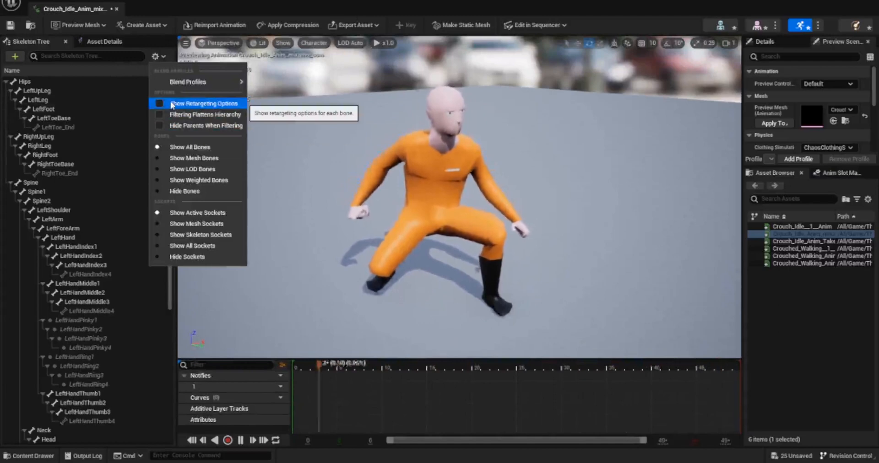
click(160, 104)
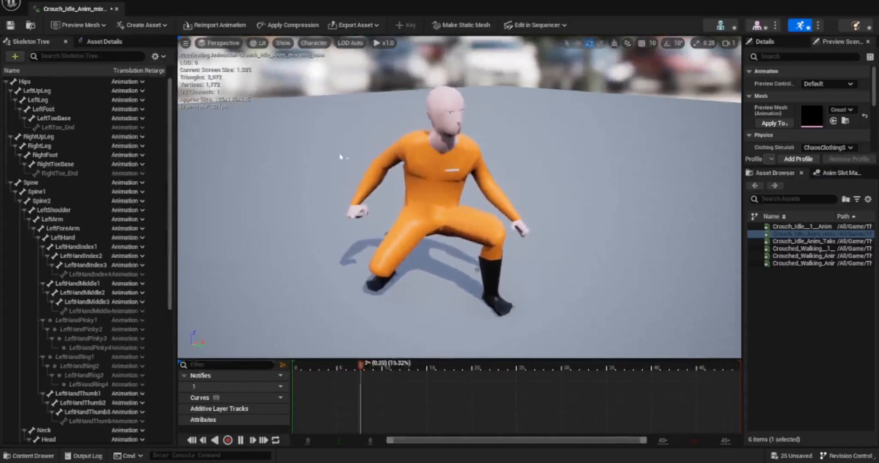
mouse_move(292, 25)
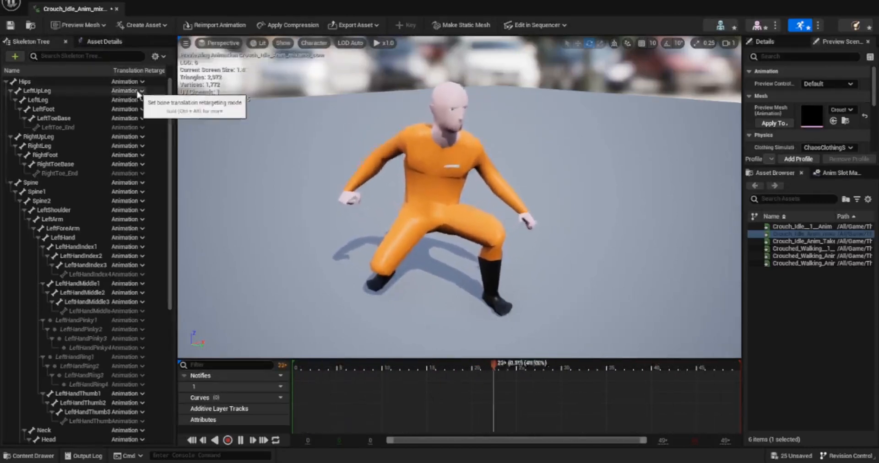
click(159, 55)
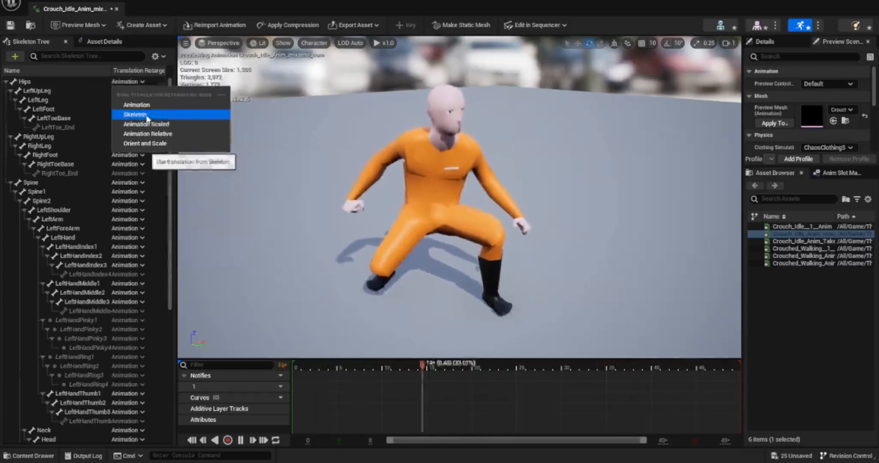
click(135, 115)
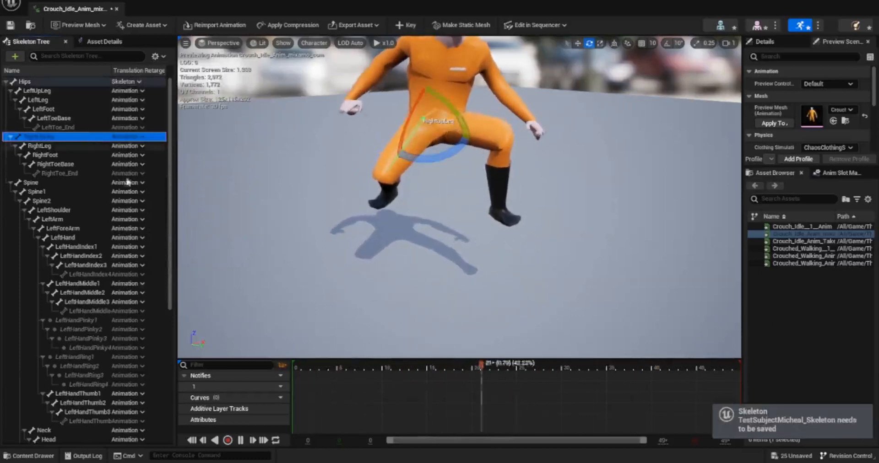
click(127, 136)
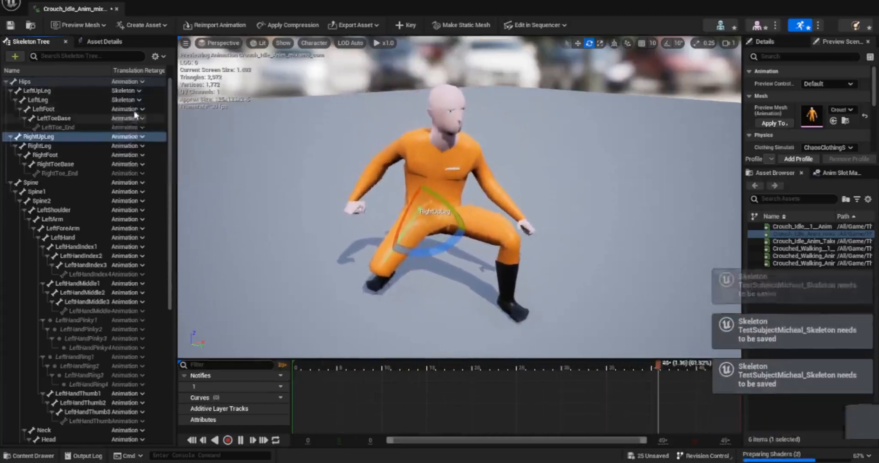
click(142, 137)
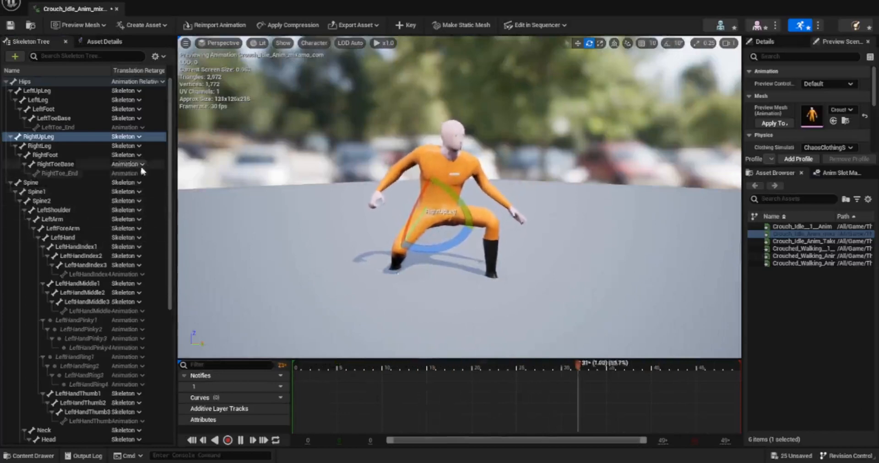
- Set Hips translation retargeting back to Animation and preview Crouched_Walking
click(126, 164)
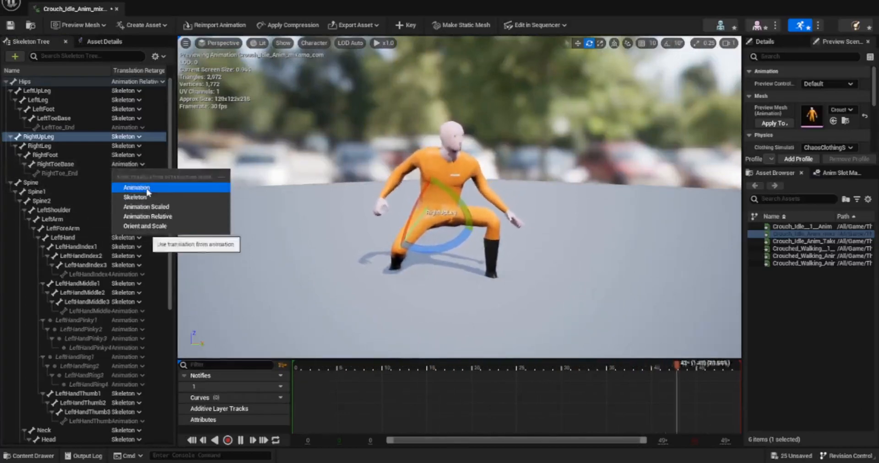
click(134, 197)
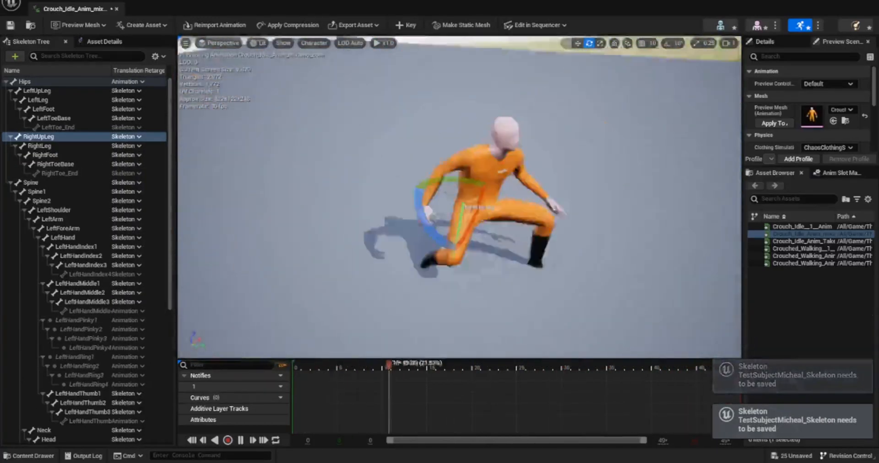
click(807, 249)
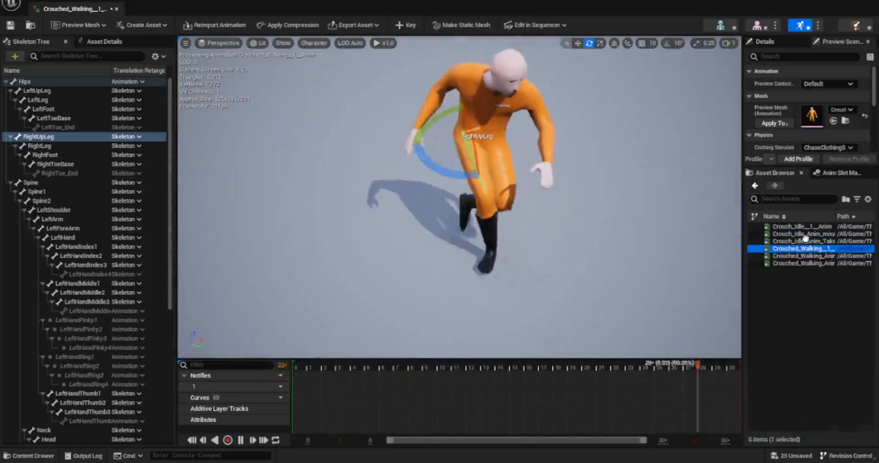
- Preview both crouch idle takes and the last crouched walking animation, then return to ThirdPersonMap
click(802, 227)
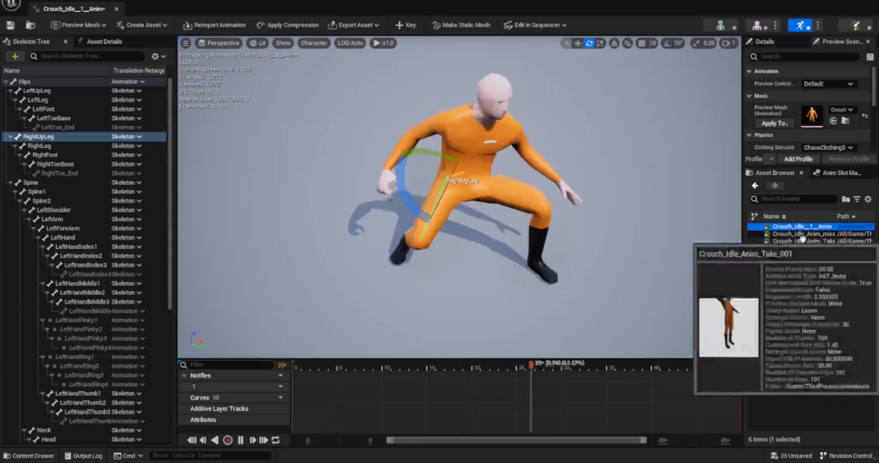
click(807, 242)
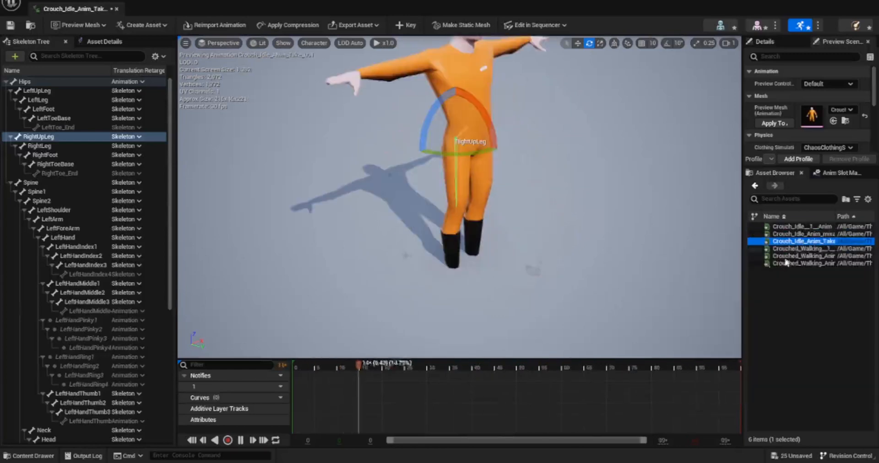
click(810, 256)
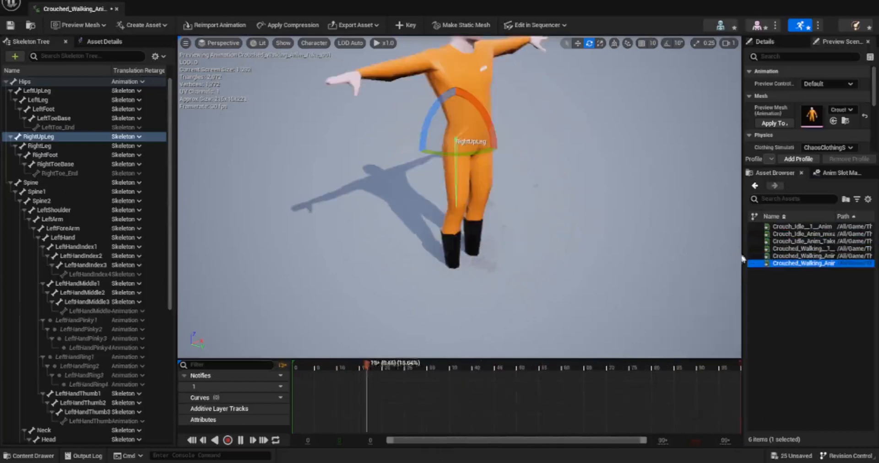
mouse_move(818, 256)
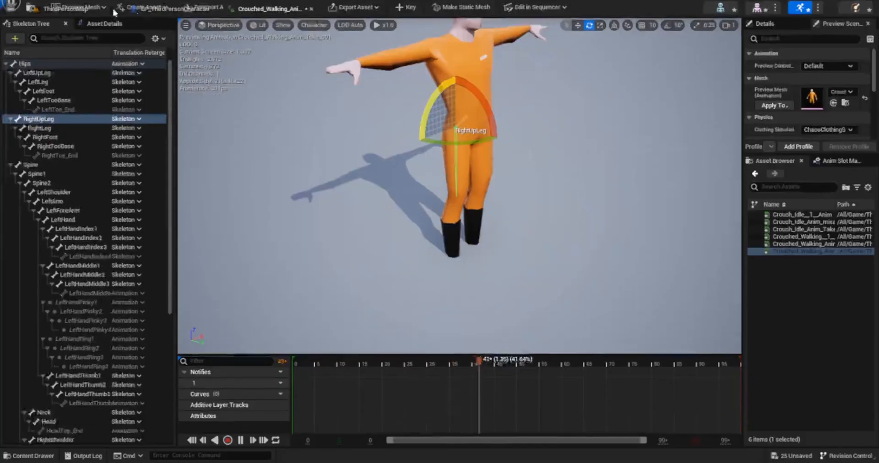
click(65, 8)
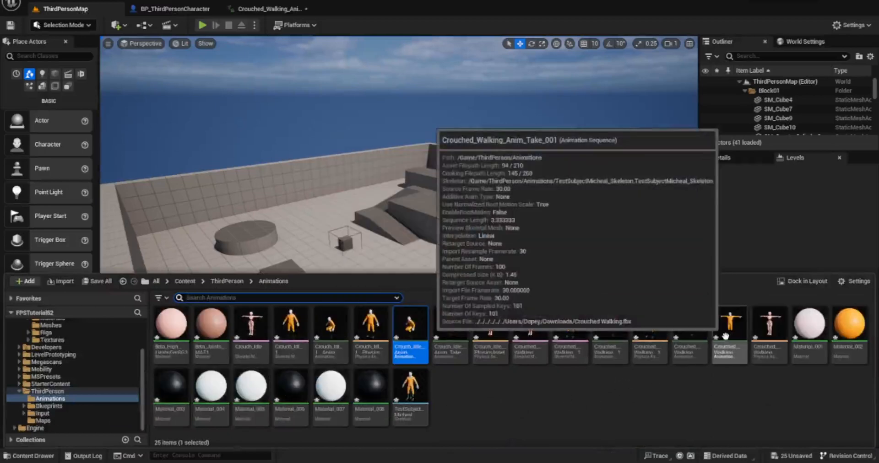
mouse_move(494, 385)
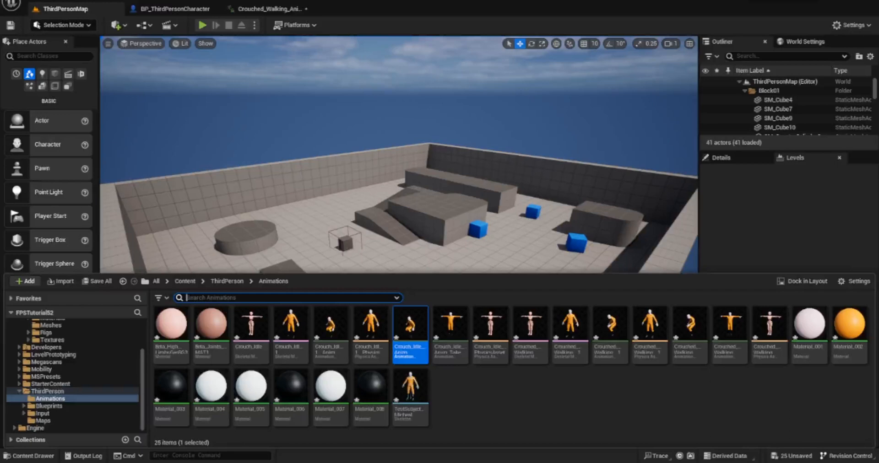
mouse_move(550, 351)
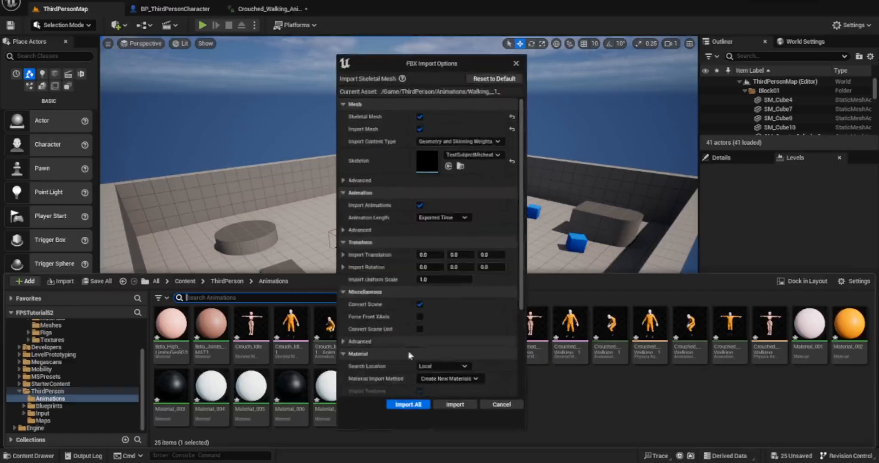
- Import the Running, Standard Idle and Walking FBX files with Import All
click(407, 405)
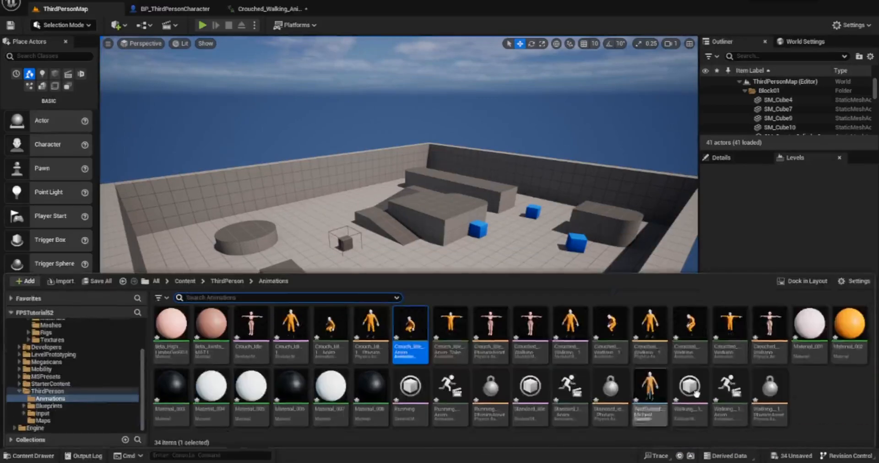
mouse_move(689, 385)
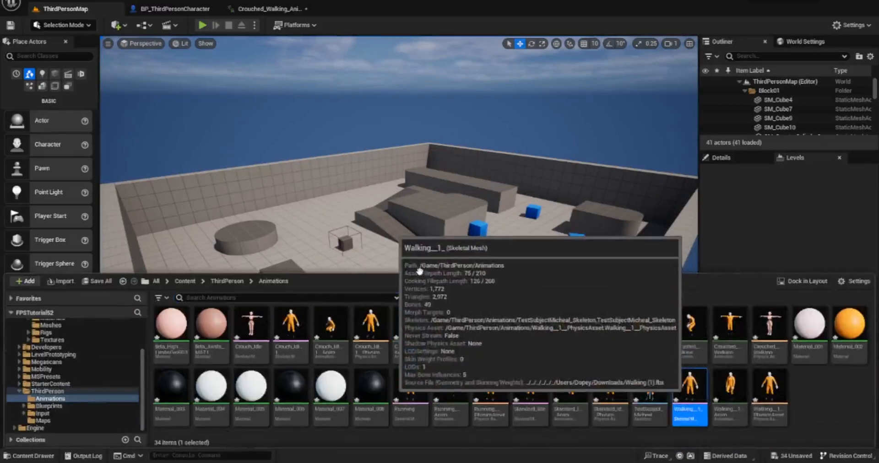
- Preview Walking_1 and Standard_Idle_Anim, closing each animation editor tab afterwards
double_click(689, 386)
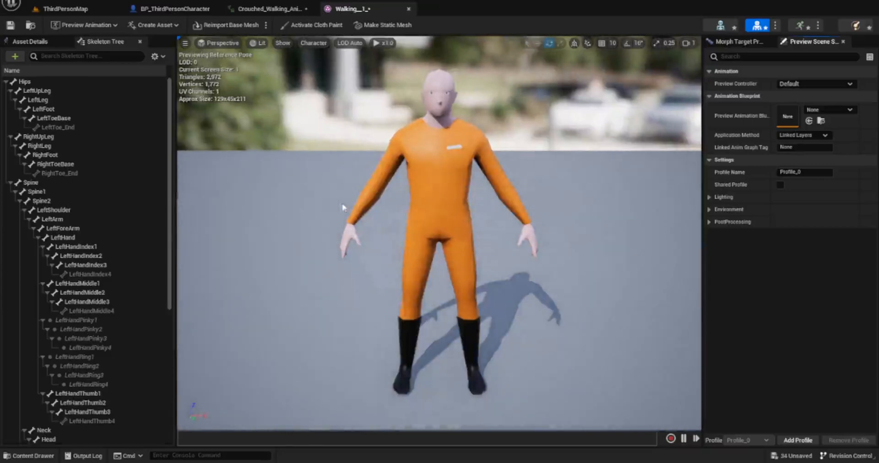
click(269, 8)
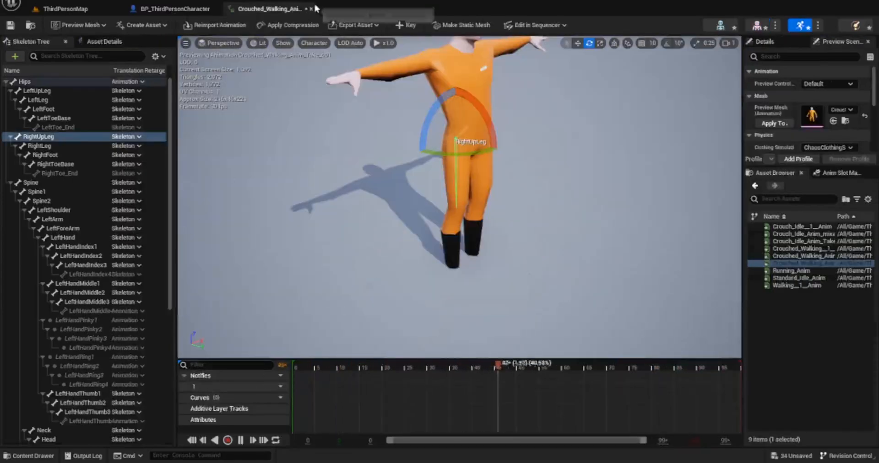
click(65, 8)
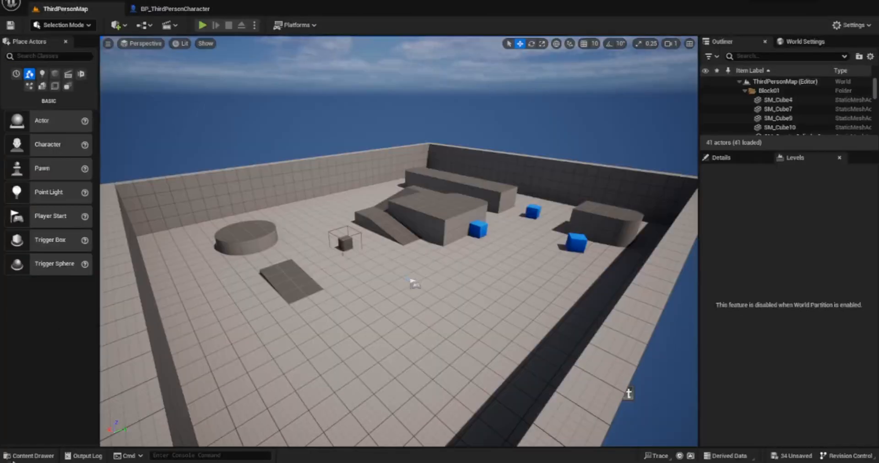
click(28, 455)
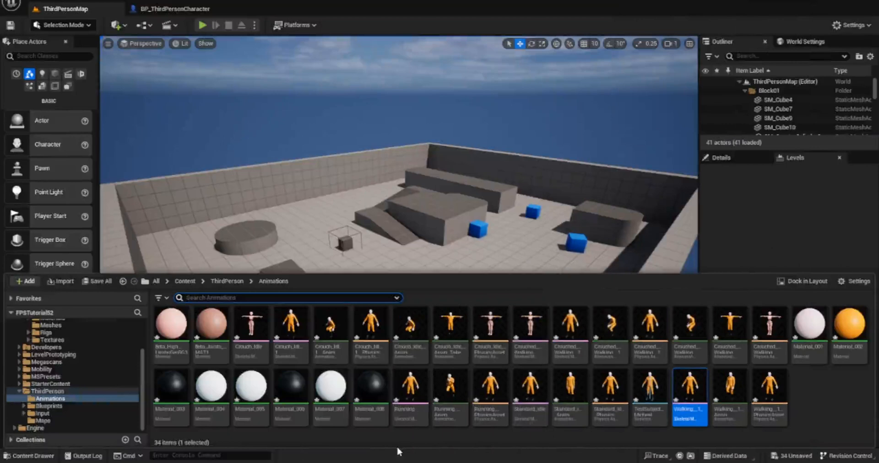
mouse_move(495, 449)
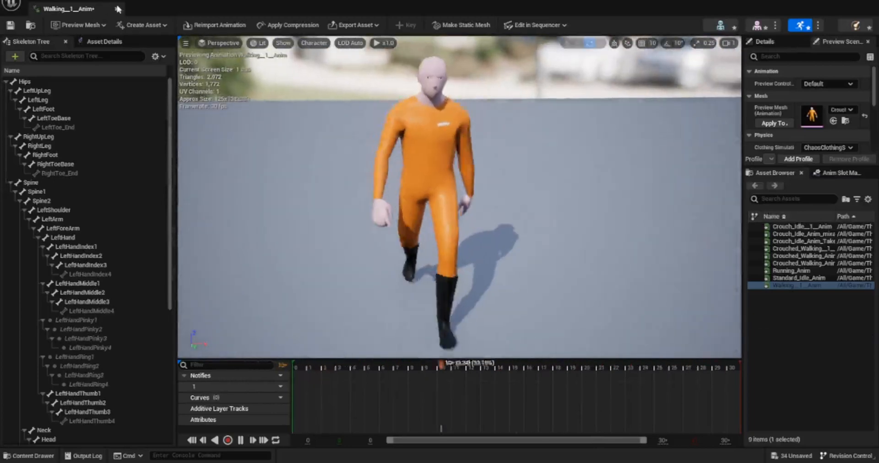
click(62, 8)
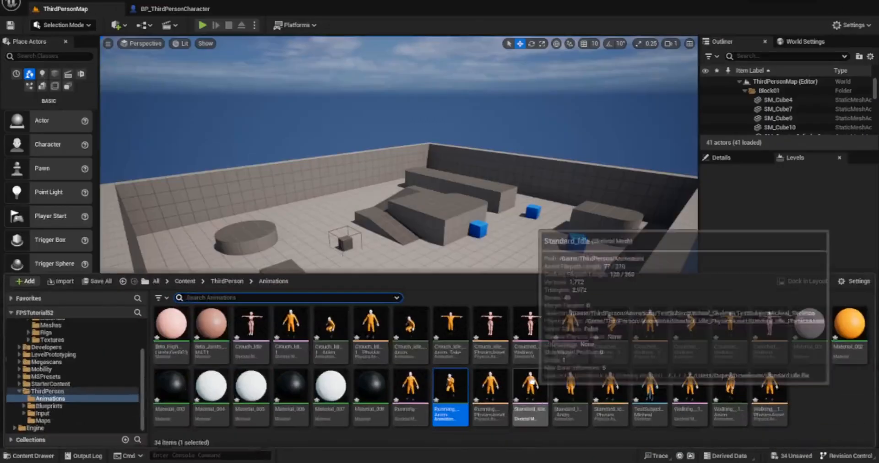
double_click(449, 396)
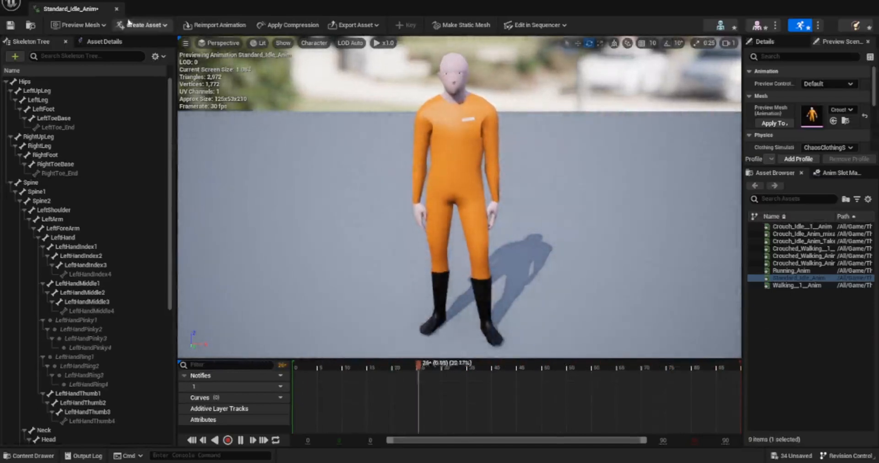
click(63, 8)
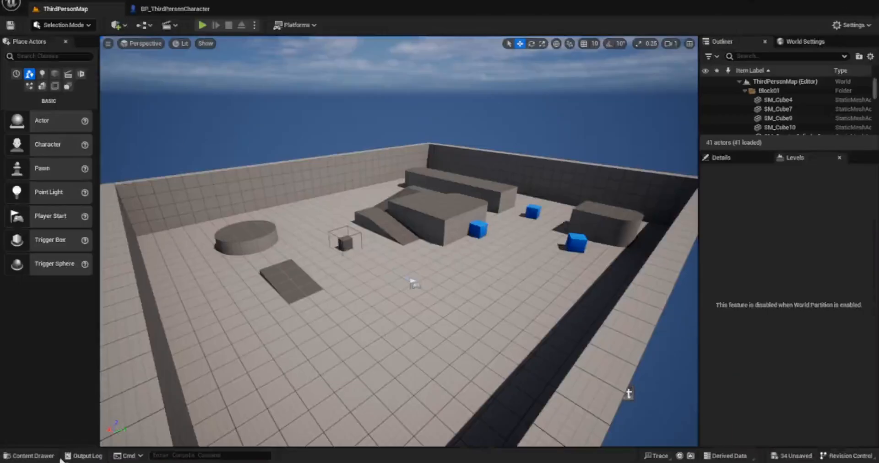
- Open the Content Drawer showing the 34-asset Animations folder
click(30, 456)
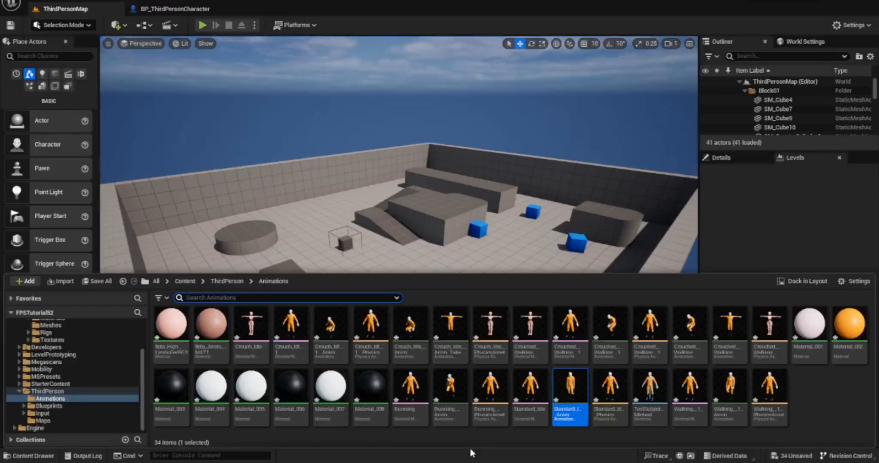
mouse_move(498, 297)
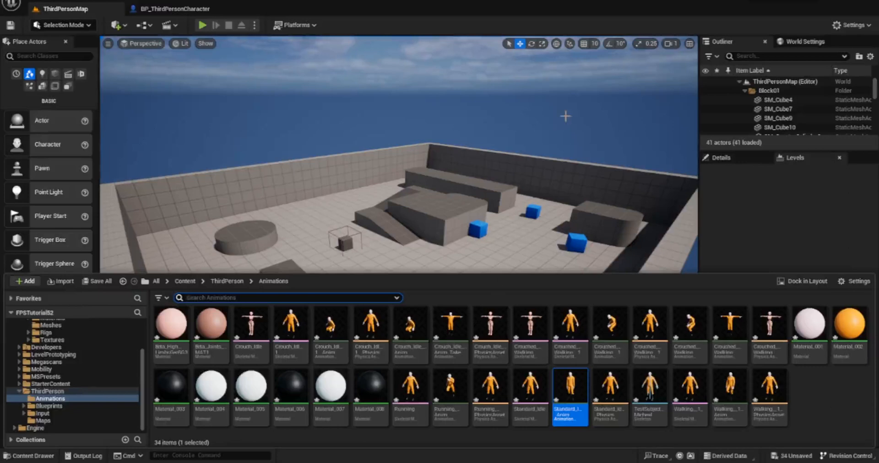
mouse_move(510, 292)
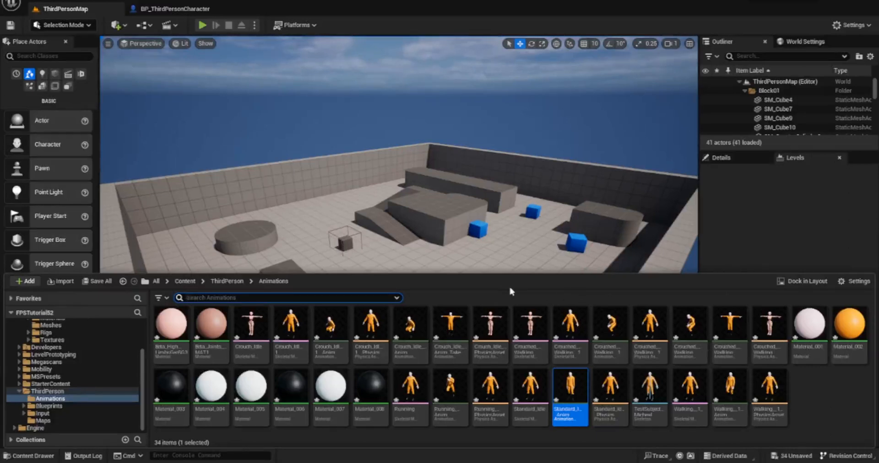
mouse_move(490, 286)
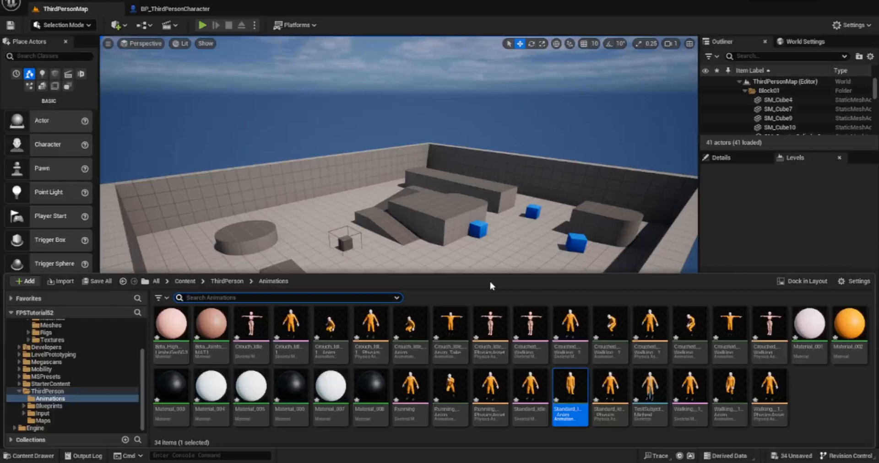
mouse_move(809, 385)
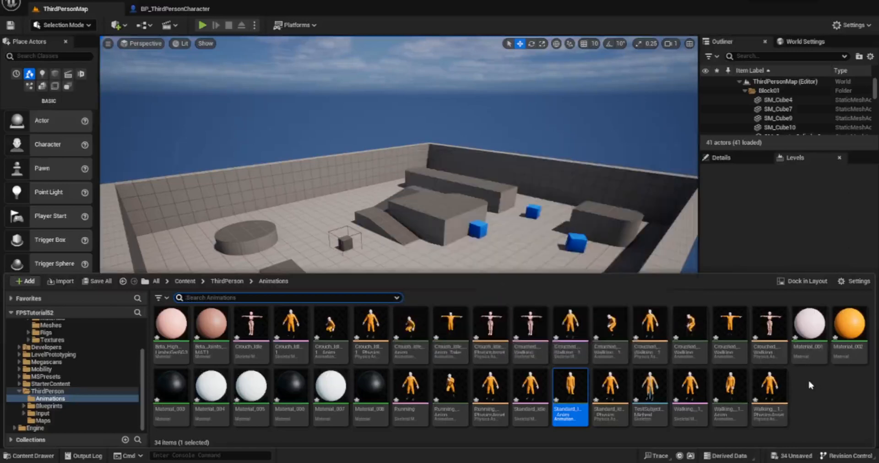